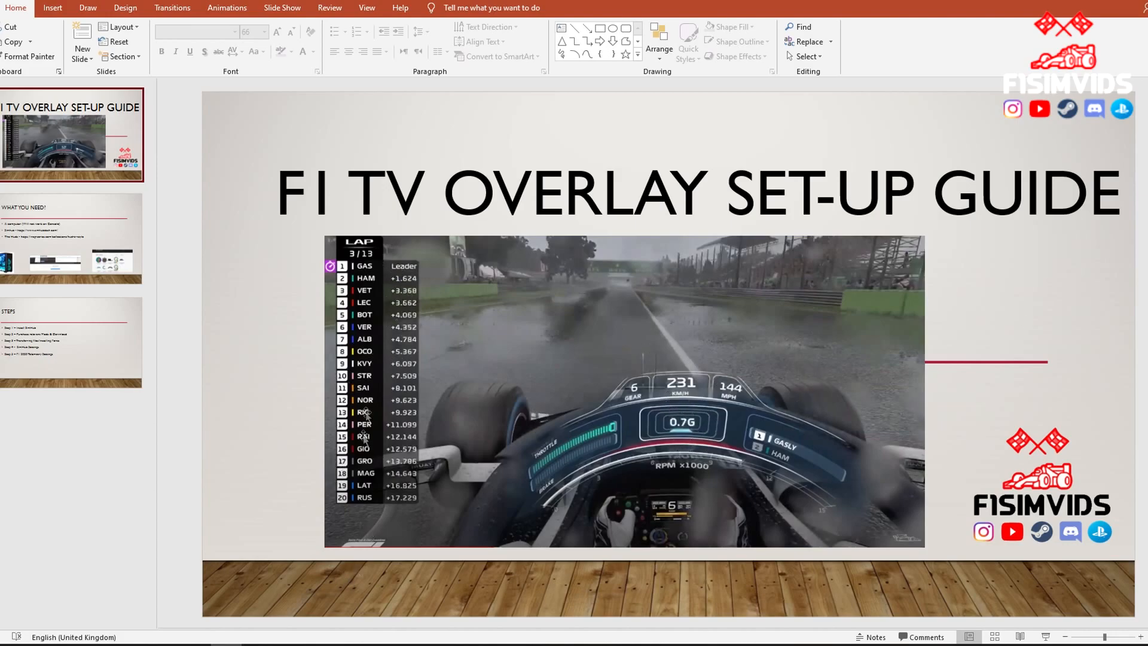
Go to the What You Need? slide and open the HUDs web address from its third bullet.
left_click(70, 239)
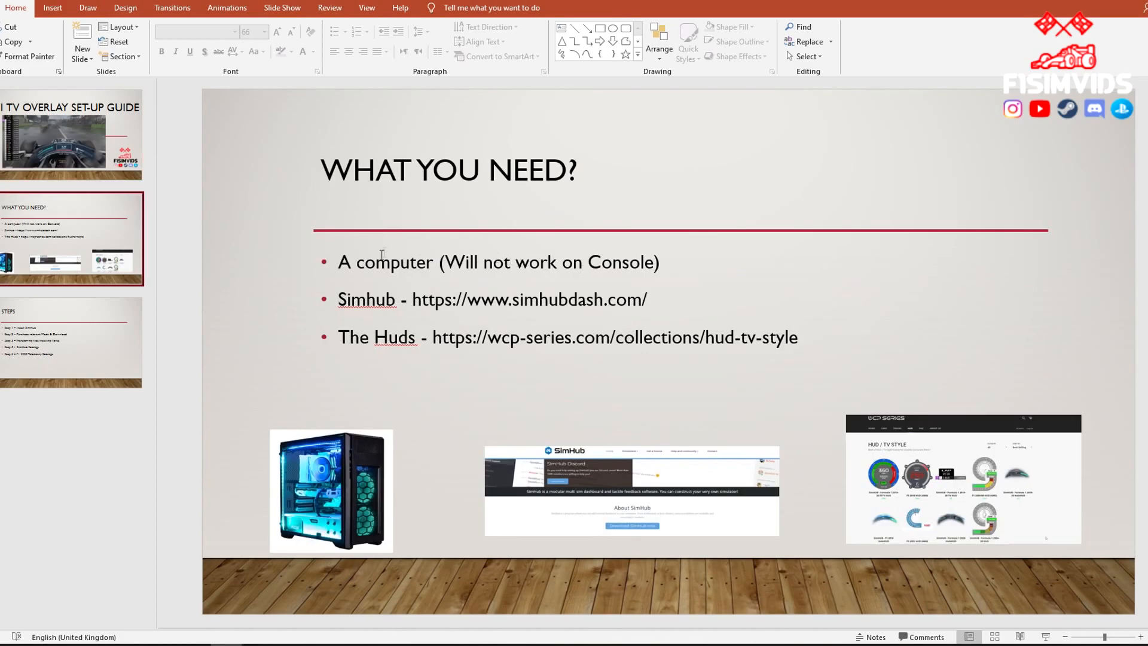
mouse_move(359, 279)
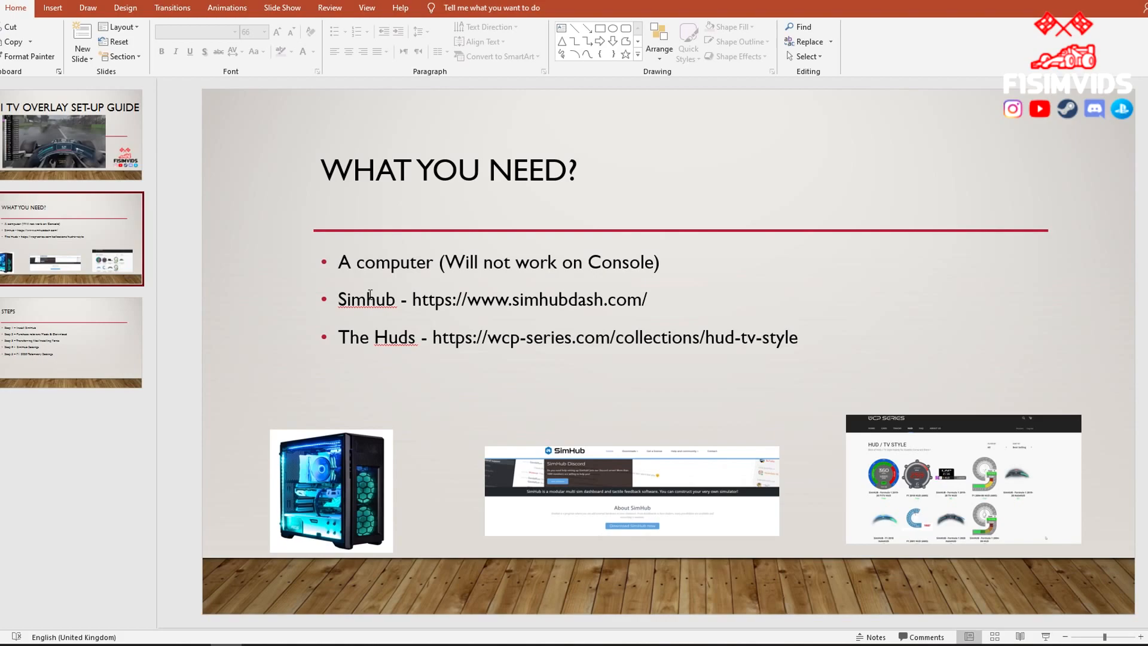
type("Ensure you have latest version")
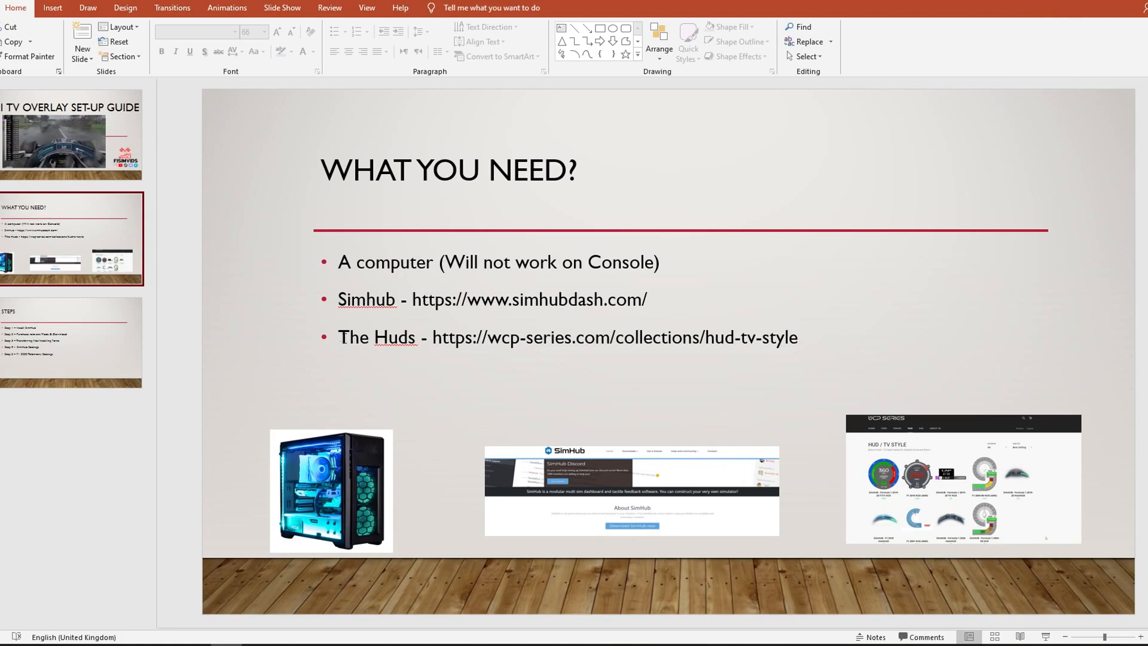
left_click_drag(339, 337, 486, 337)
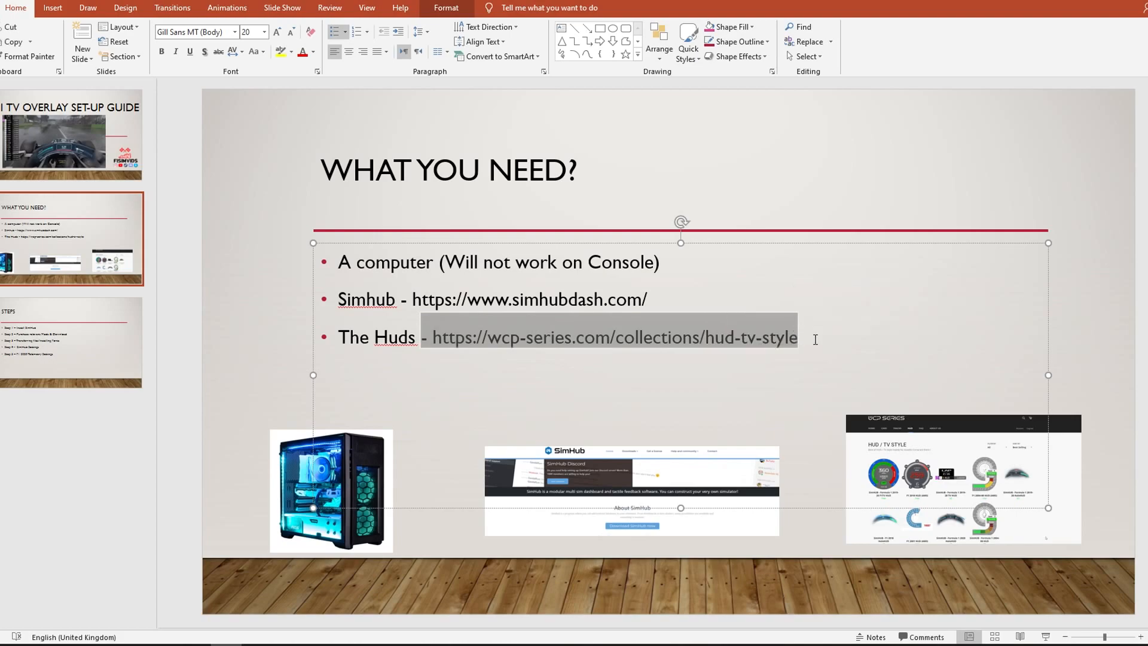
left_click(804, 325)
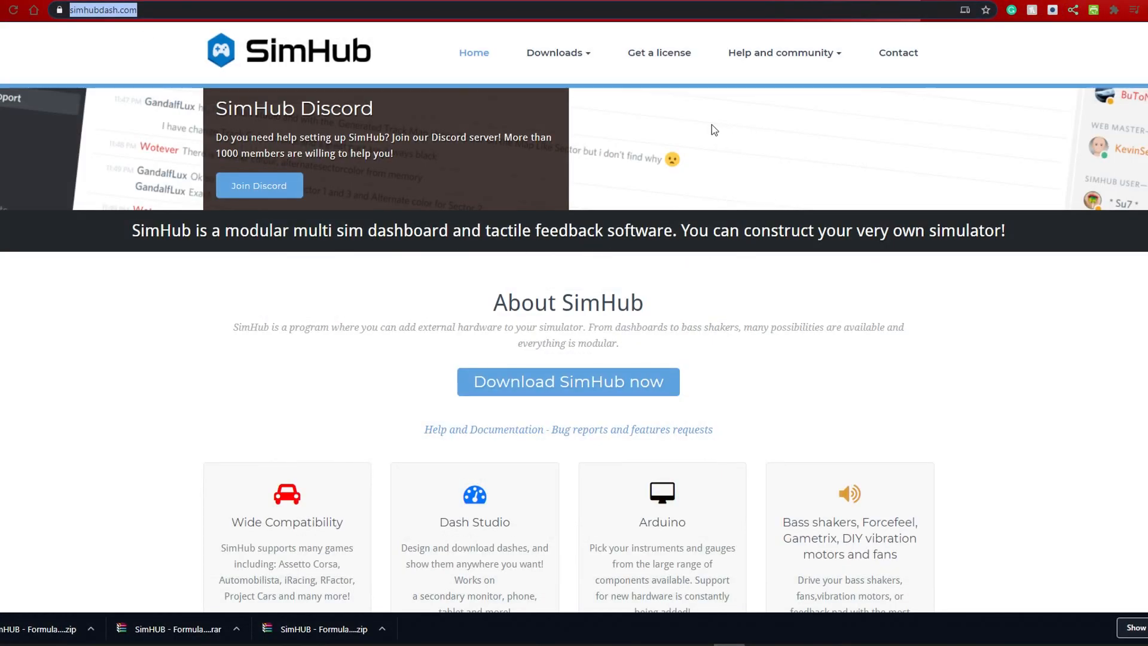
mouse_move(584, 395)
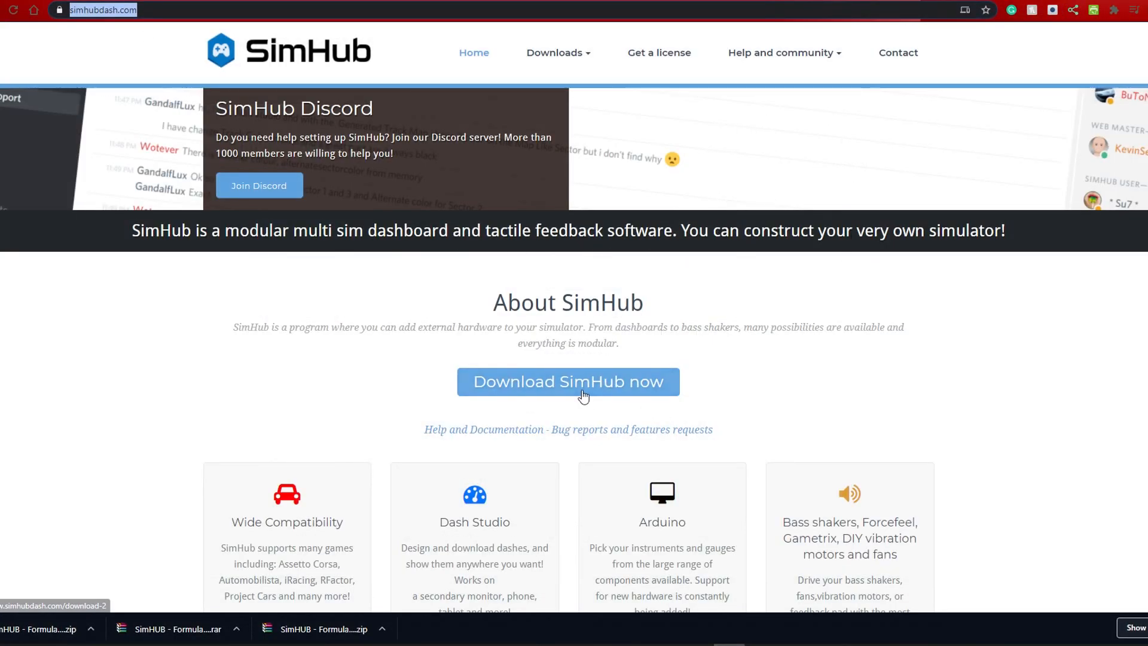
mouse_move(594, 388)
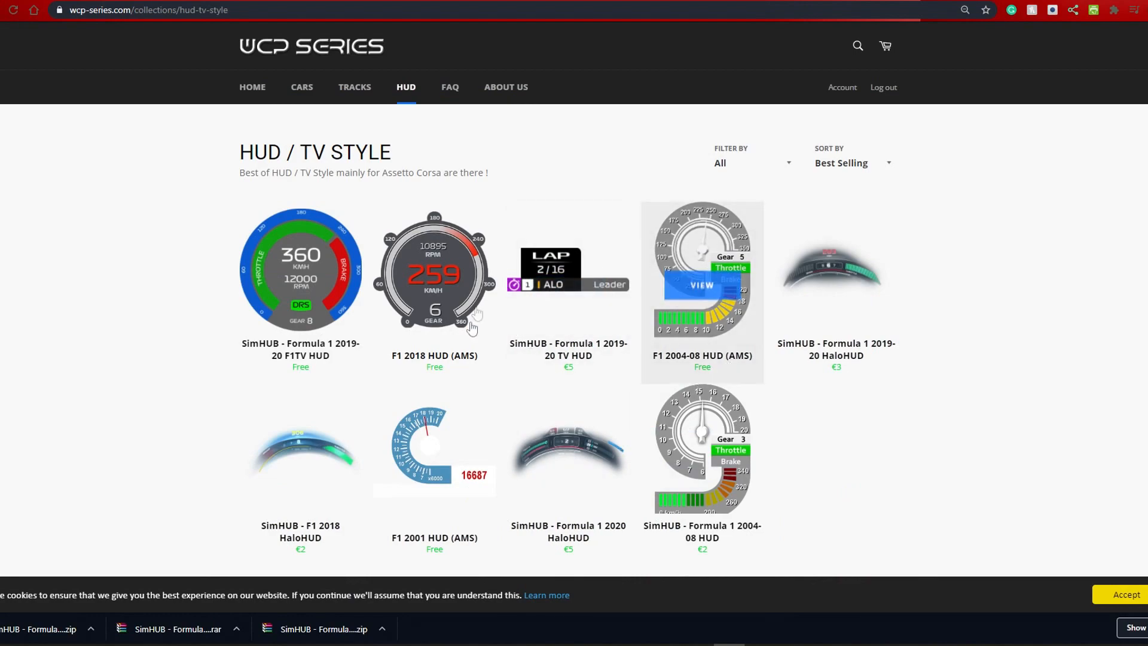
mouse_move(103, 66)
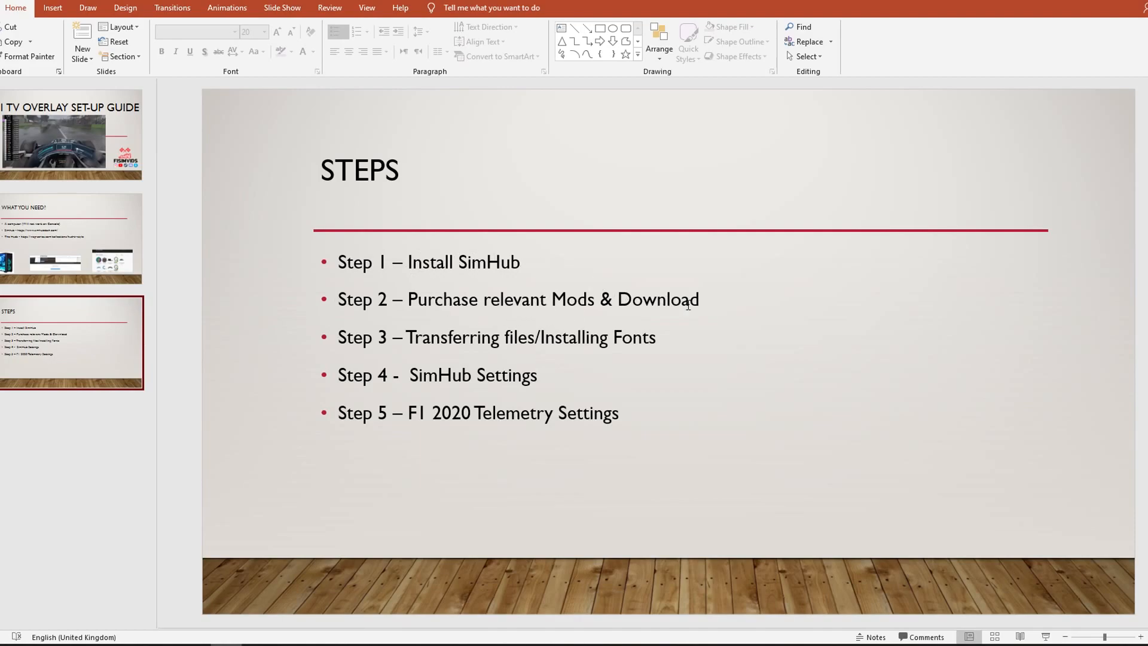
mouse_move(618, 342)
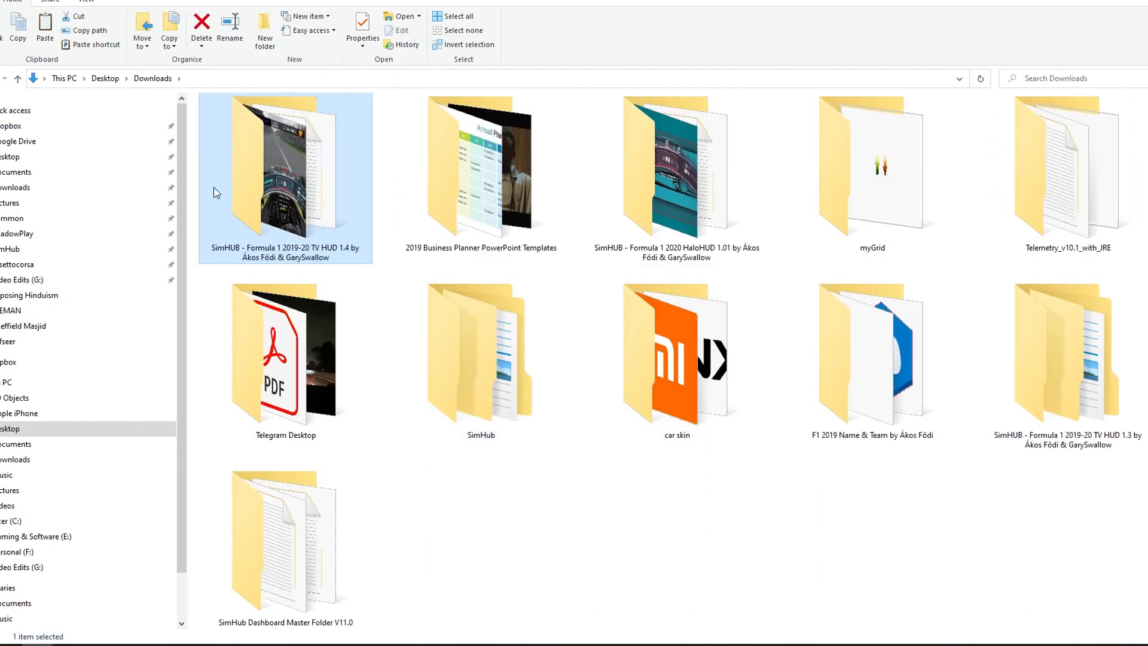
mouse_move(704, 181)
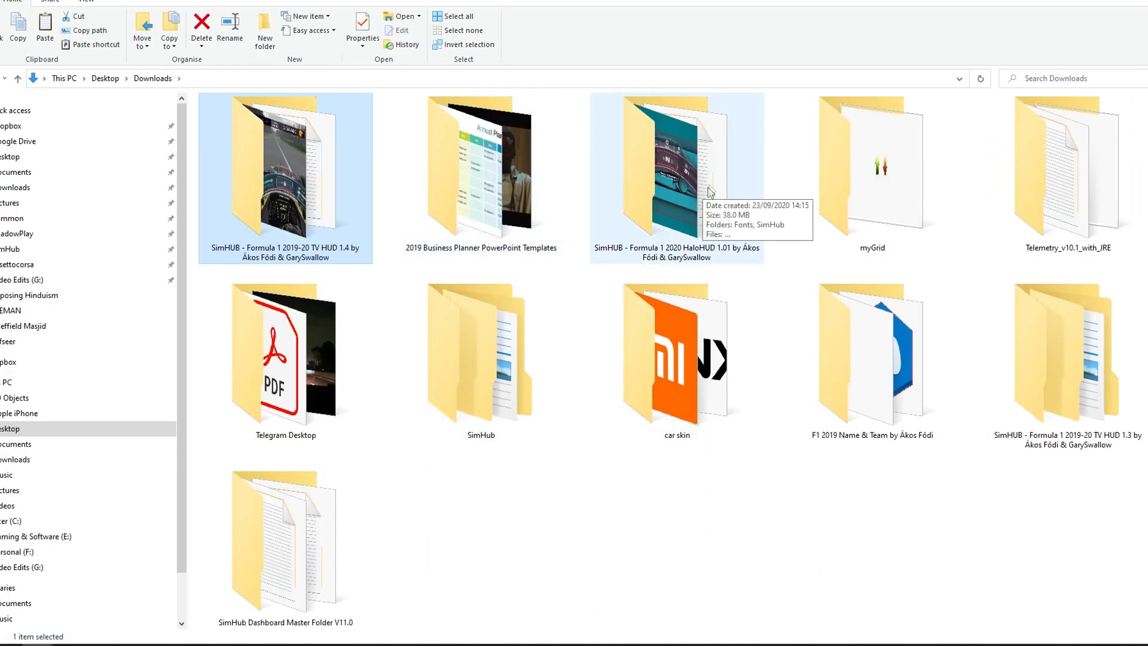
mouse_move(581, 204)
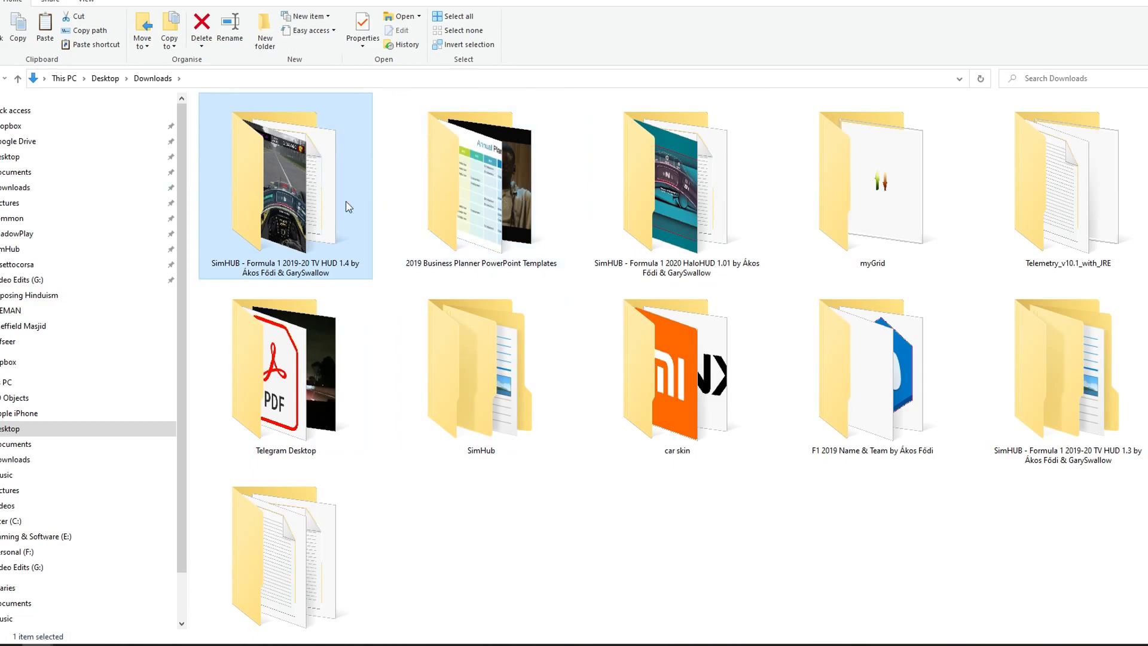
Install all twelve fonts in the TV HUD 1.4 Fonts folder from the right-click menu.
double_click(278, 185)
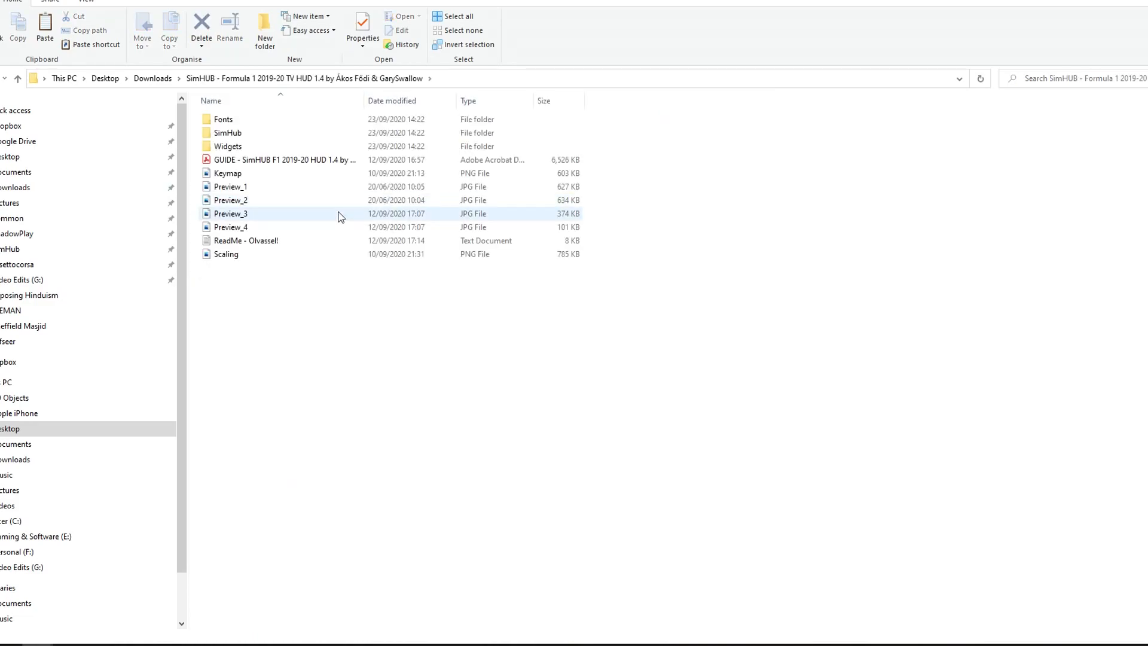
double_click(227, 119)
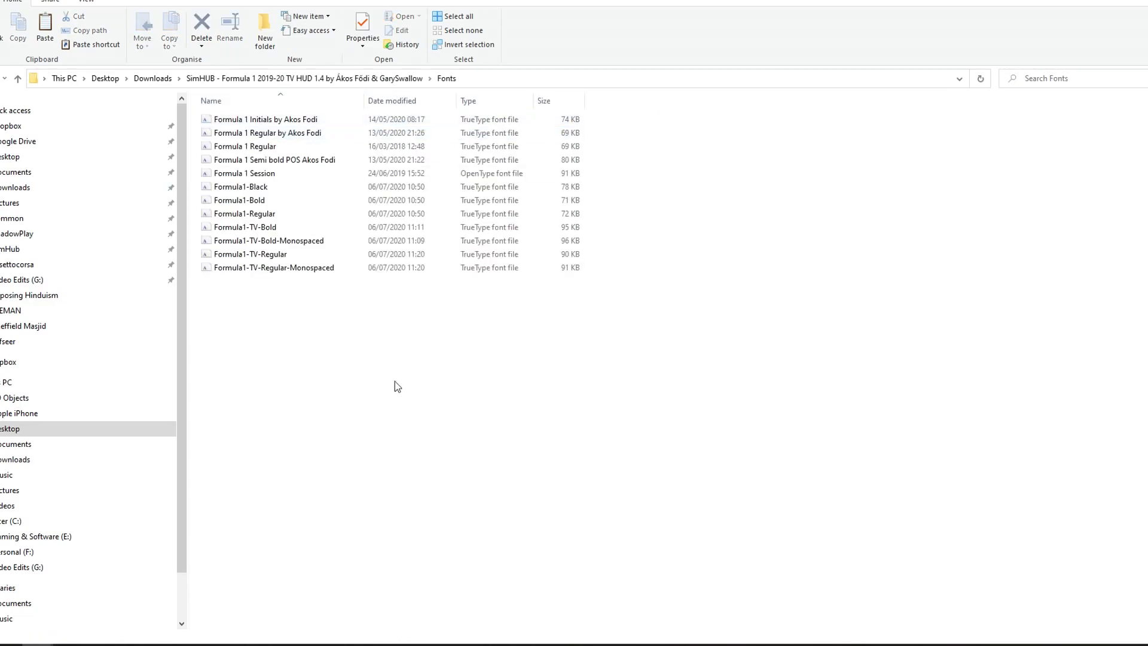
right_click(269, 160)
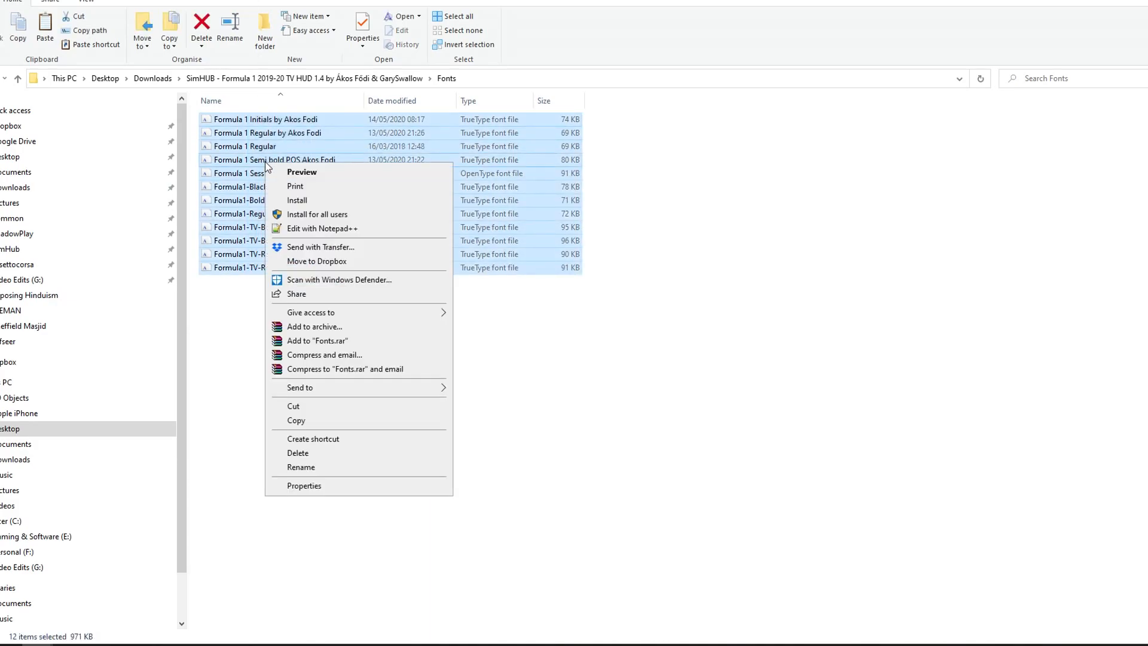
left_click(619, 429)
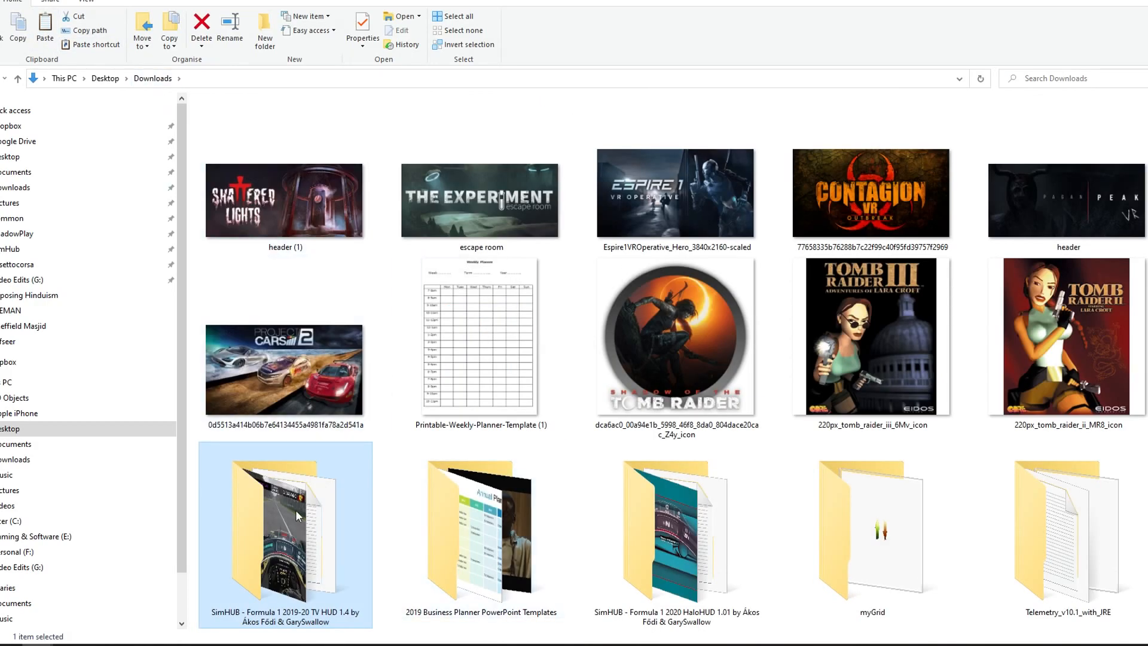
Copy the TV HUD 1.4 SimHub folder's files into C:\Program Files (x86)\SimHub.
double_click(284, 534)
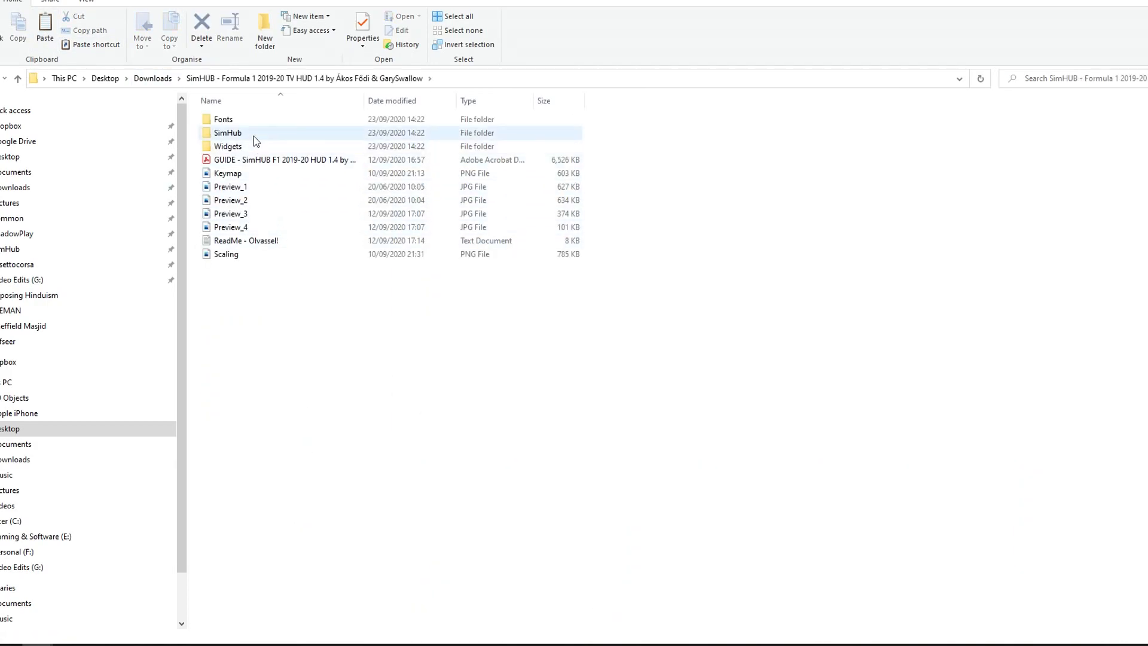
double_click(225, 132)
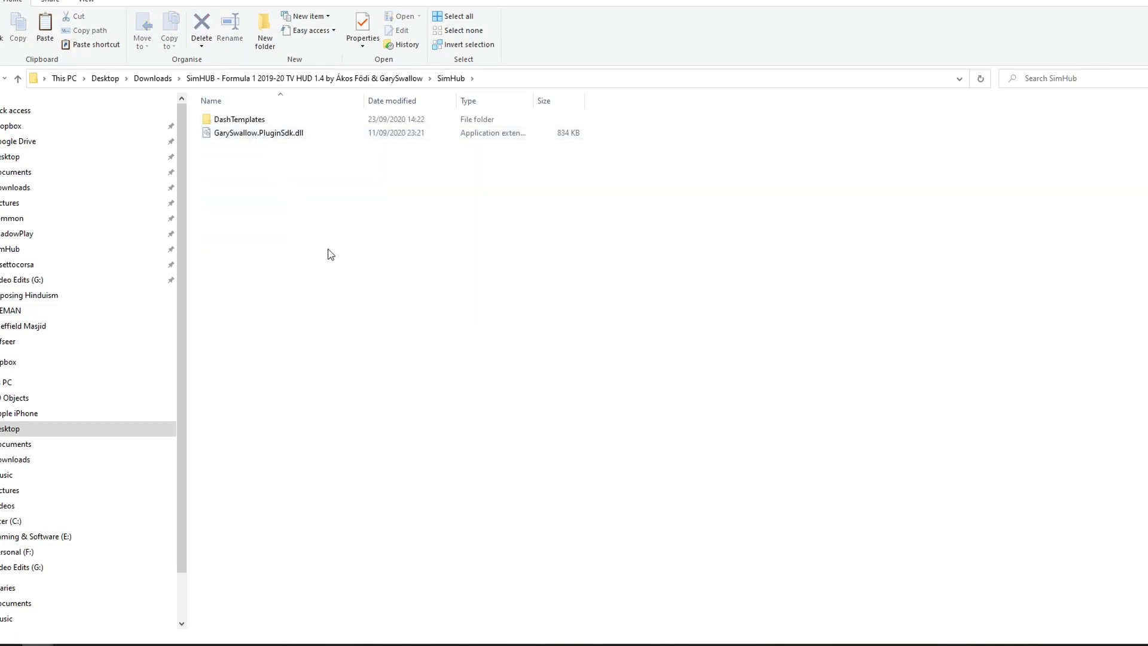
right_click(238, 119)
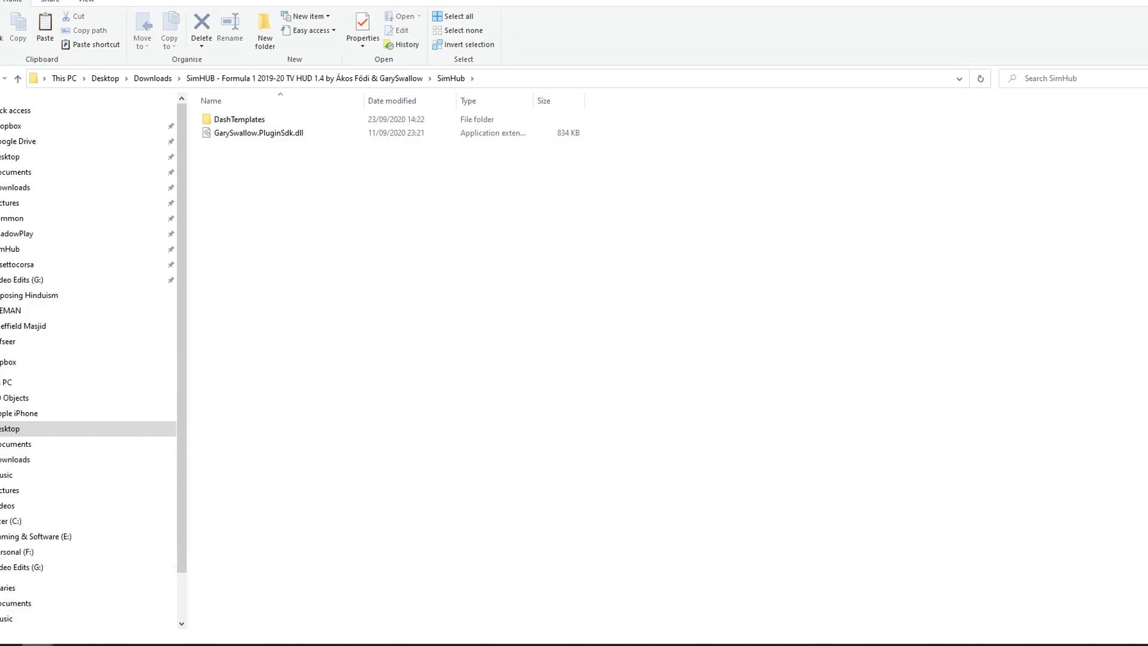
mouse_move(187, 607)
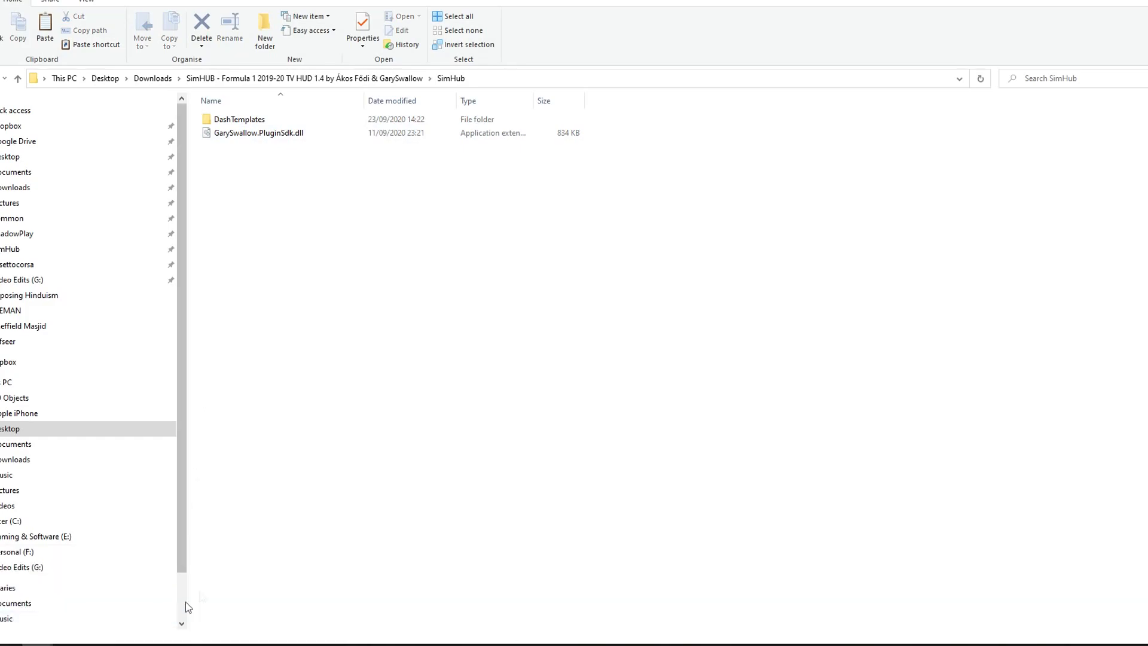
left_click(8, 249)
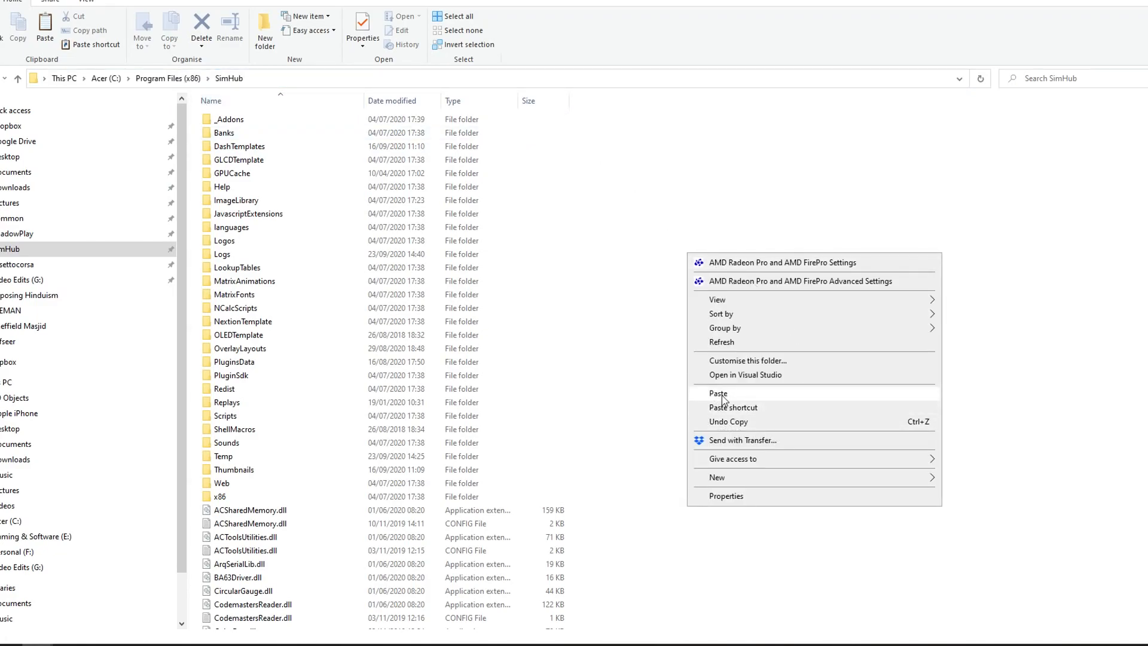
mouse_move(619, 396)
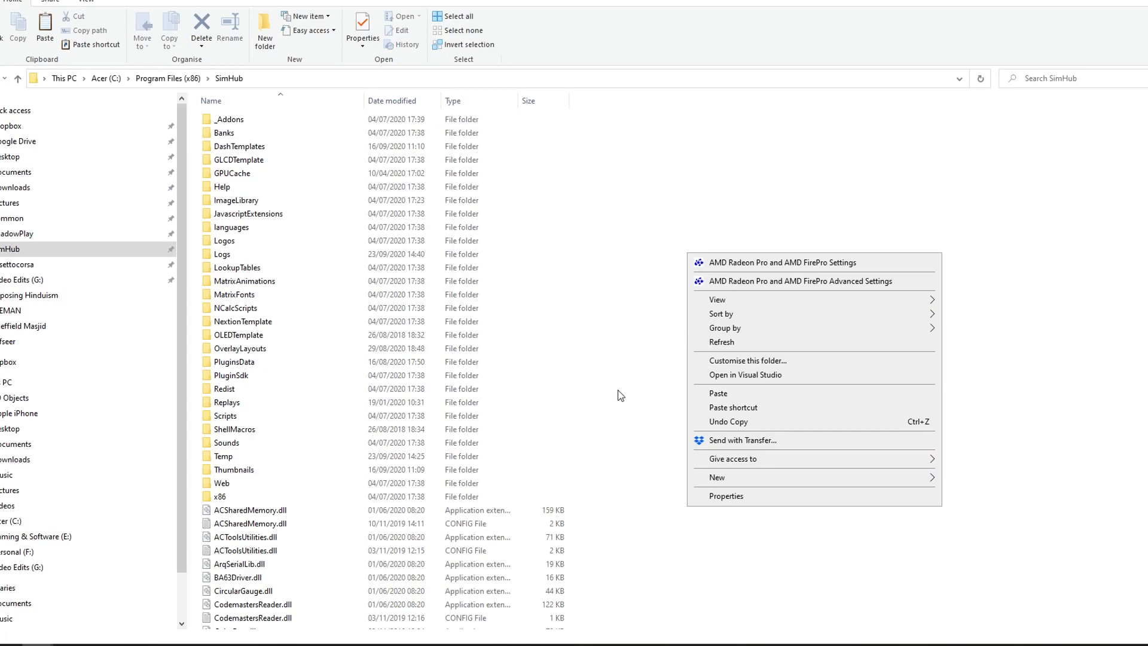
left_click(620, 395)
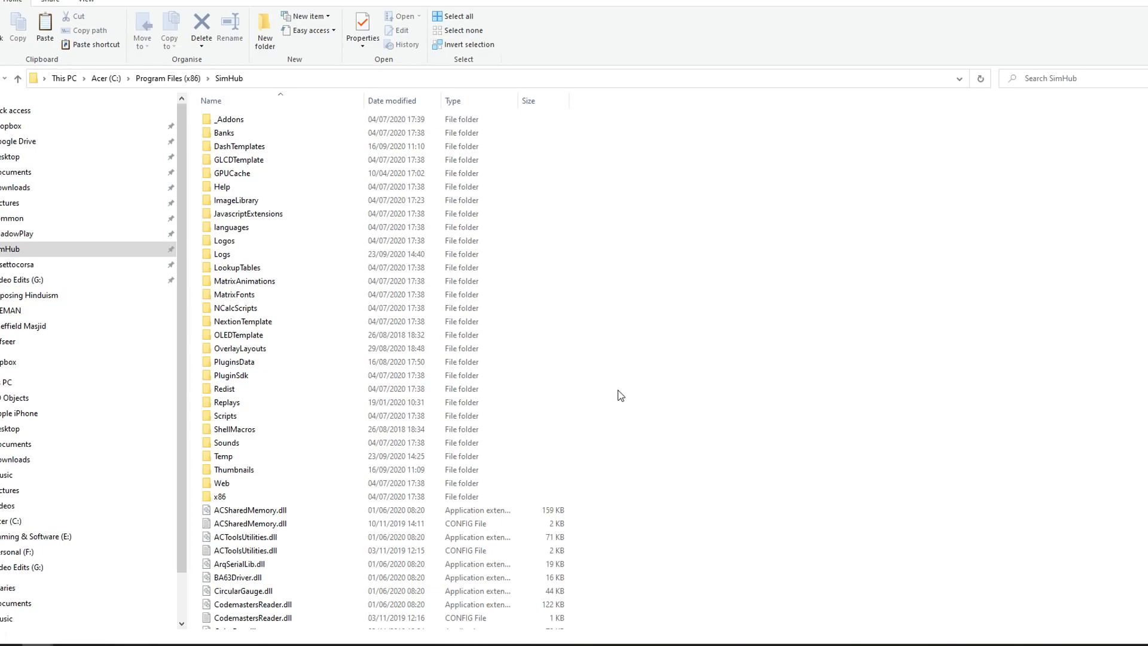
mouse_move(615, 494)
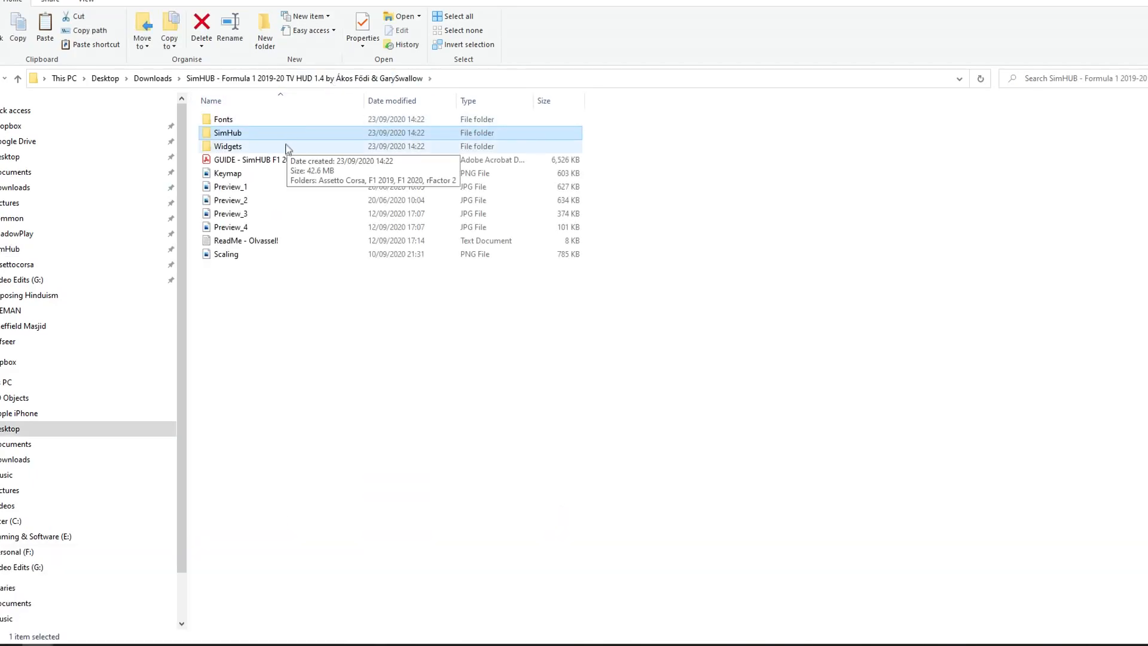
Import Formula 1 2019-20 Leaderboard 1.4 from Widgets > F1 2020, overwriting the existing dashboard.
double_click(227, 146)
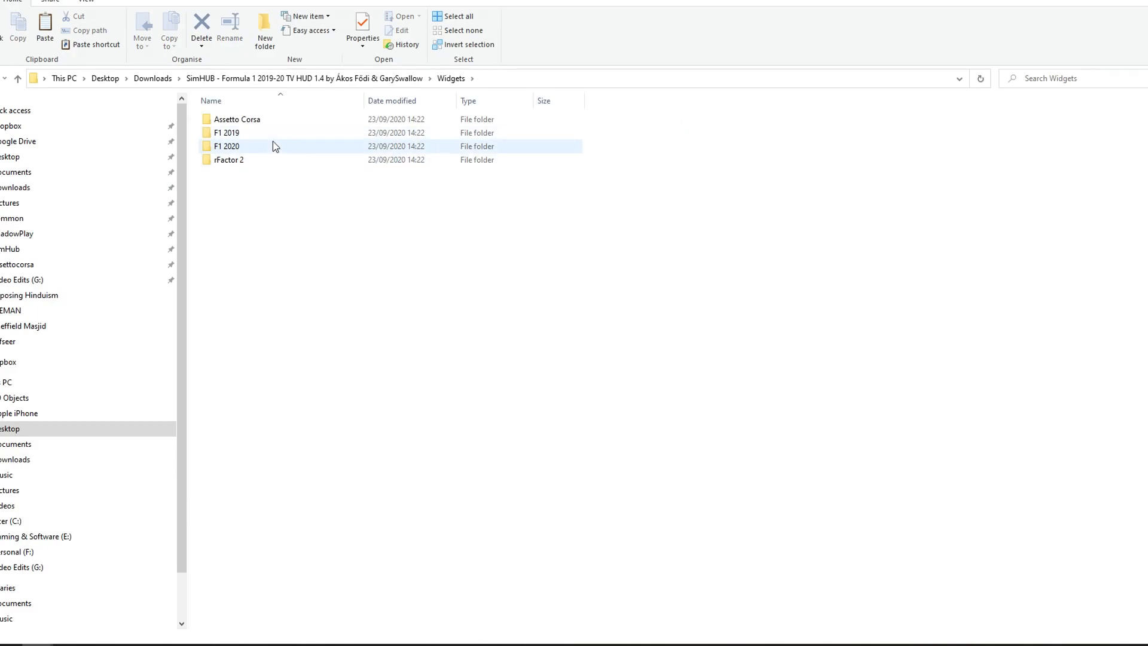
double_click(226, 146)
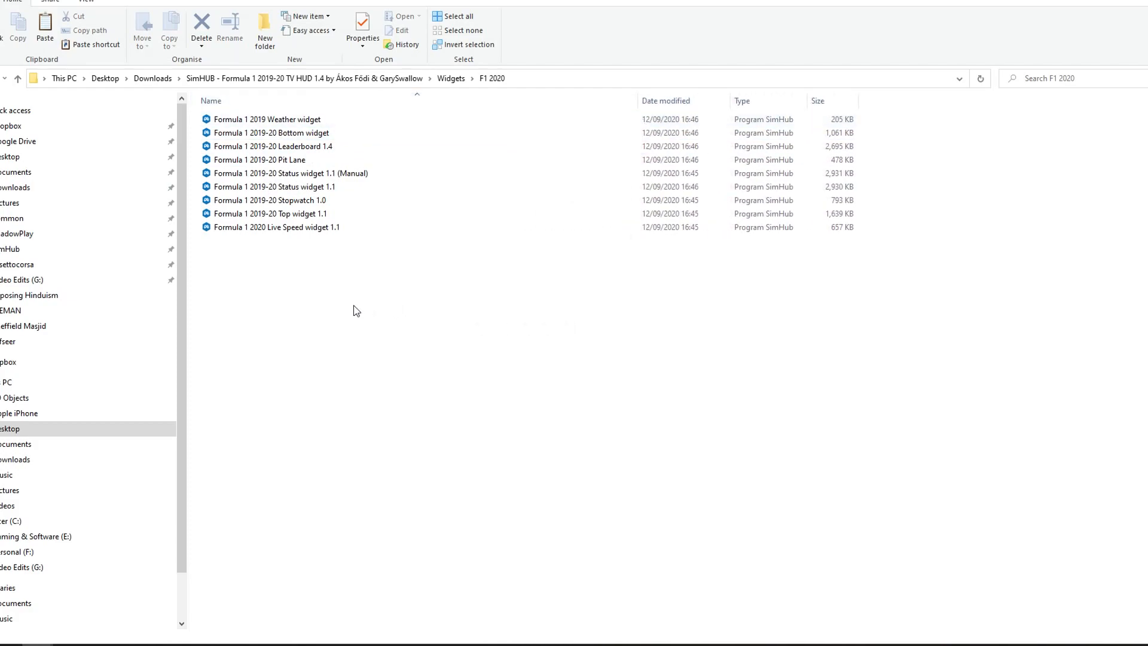
mouse_move(318, 317)
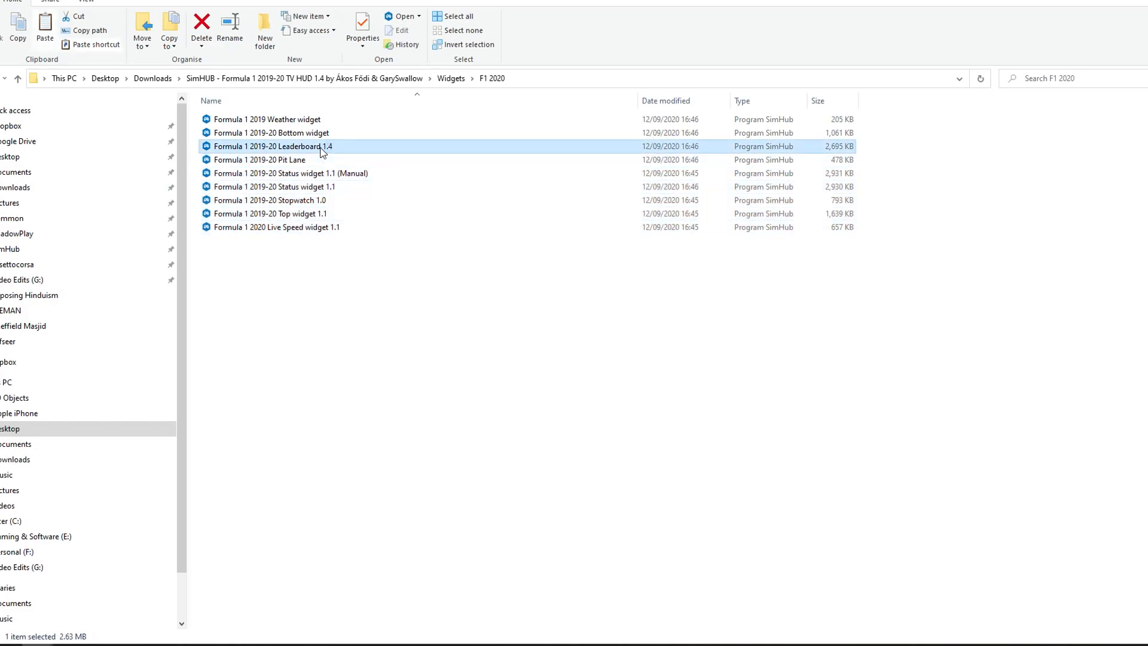
double_click(277, 146)
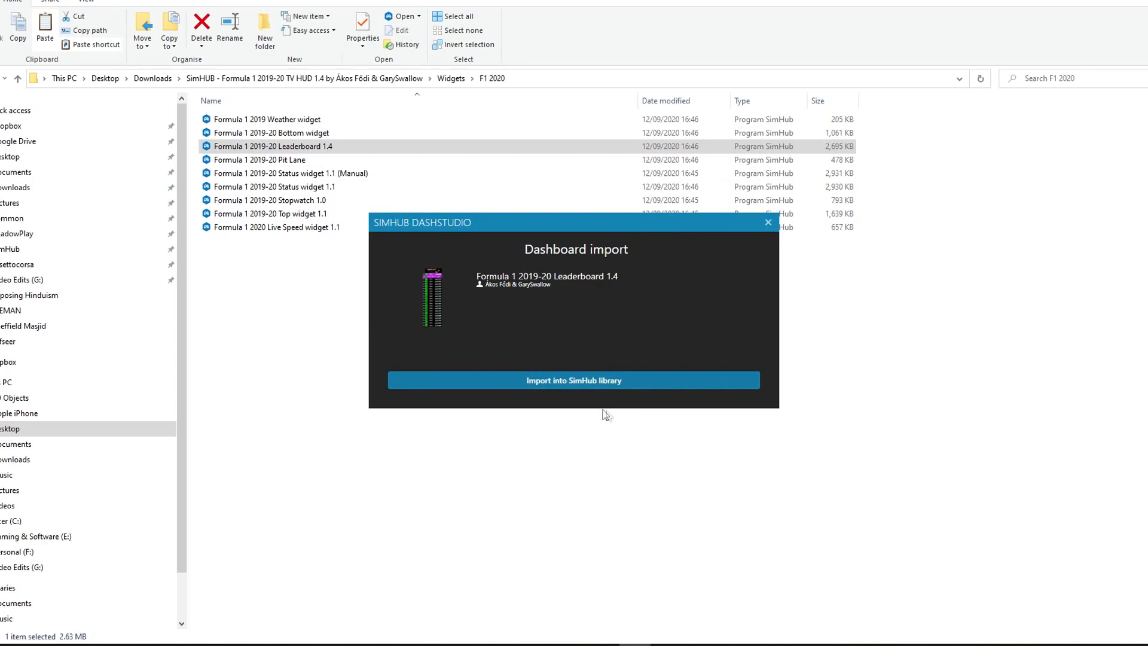
left_click(574, 380)
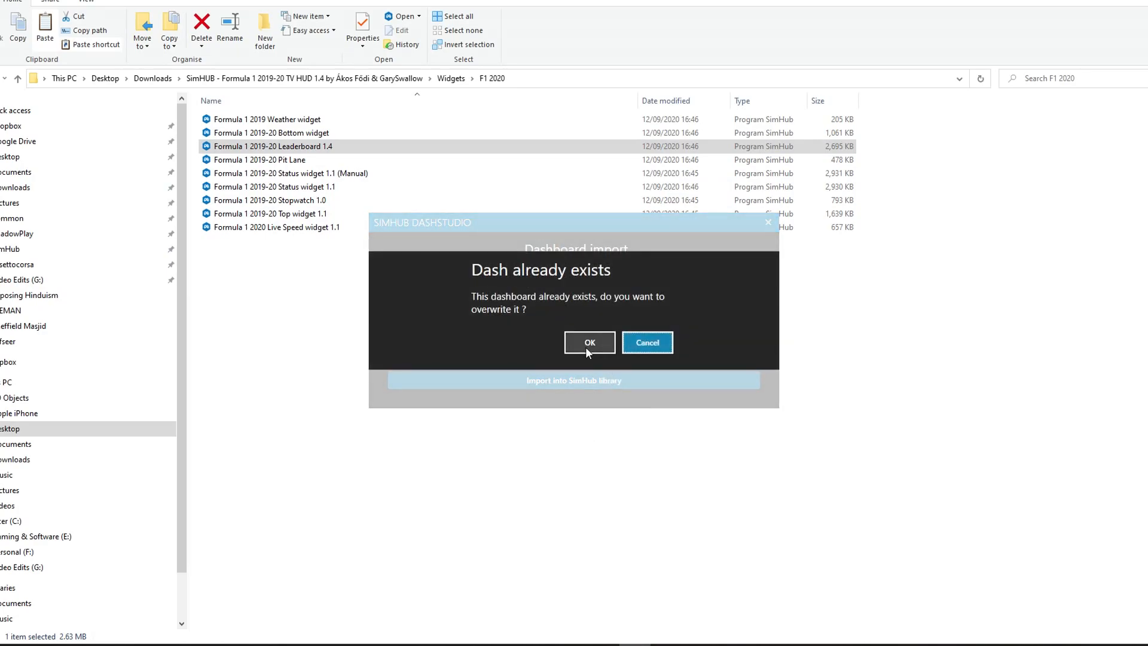
left_click(590, 343)
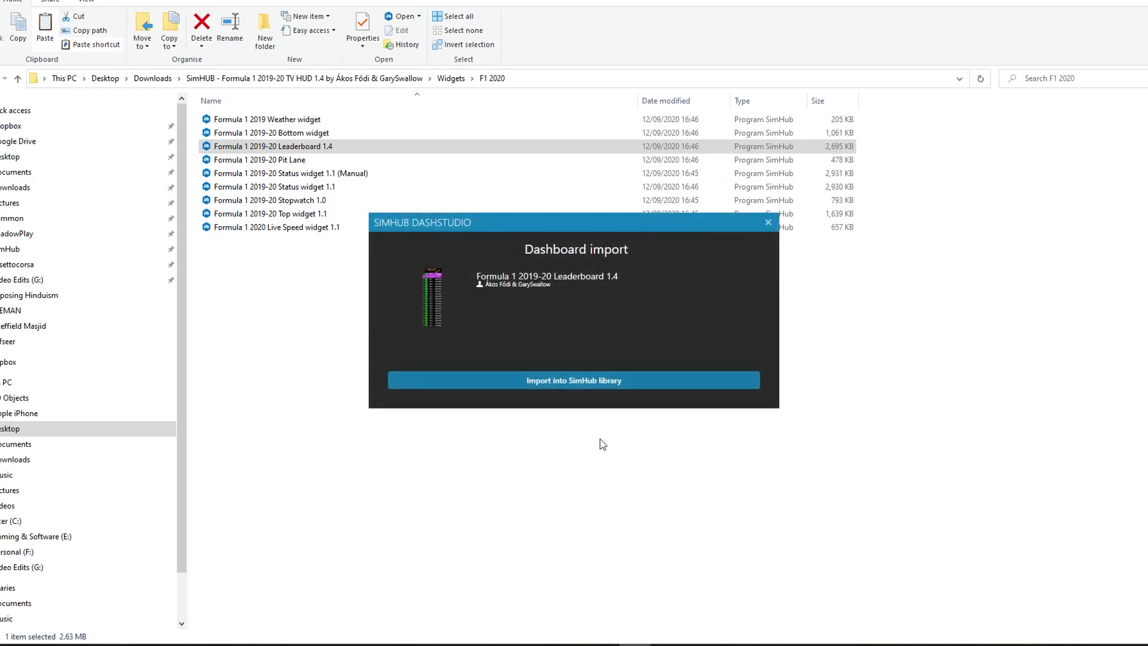
left_click(574, 380)
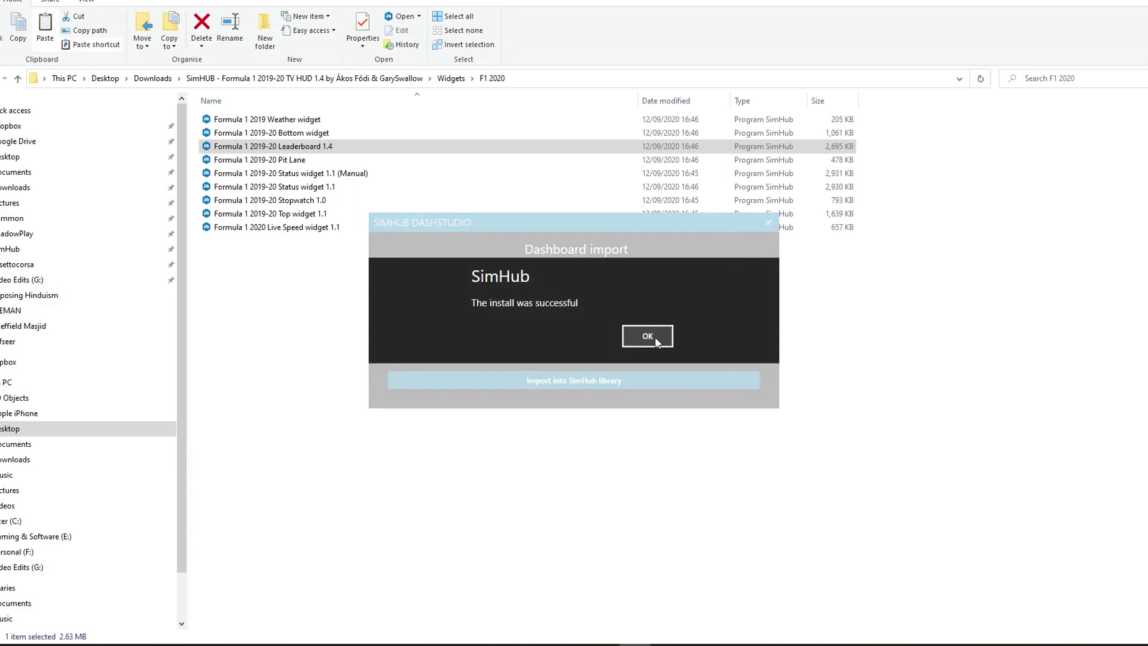
left_click(647, 336)
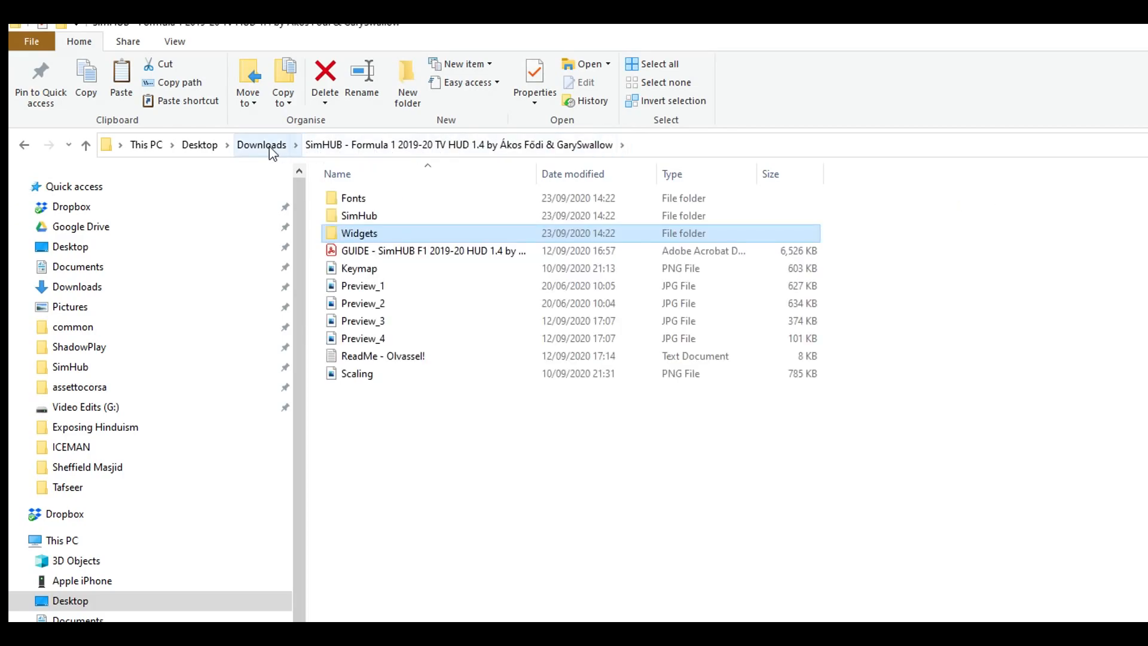
Copy HaloHUD 1.01's SimHub files into C:\Program Files (x86)\SimHub, replacing same-named files.
left_click(261, 145)
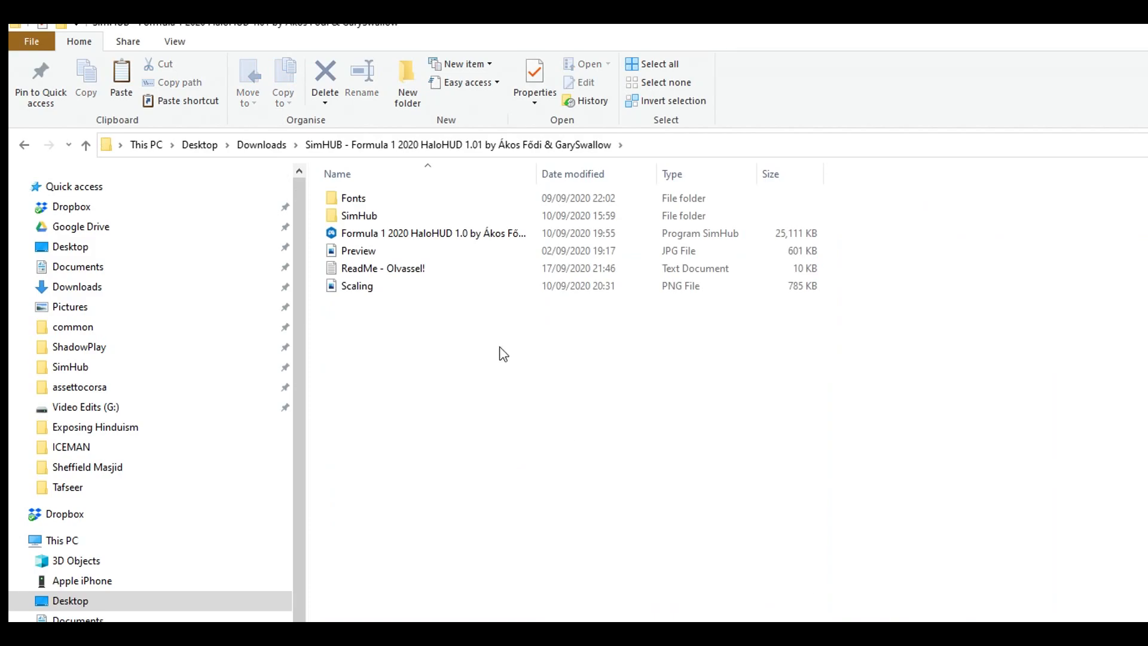
double_click(354, 197)
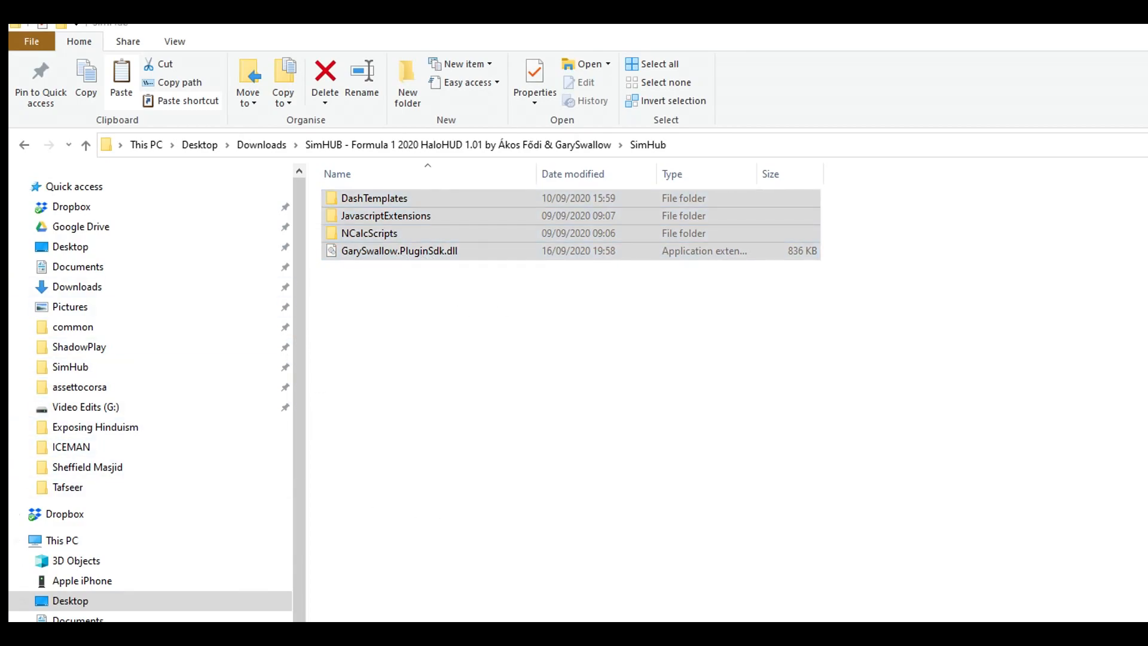
left_click(70, 367)
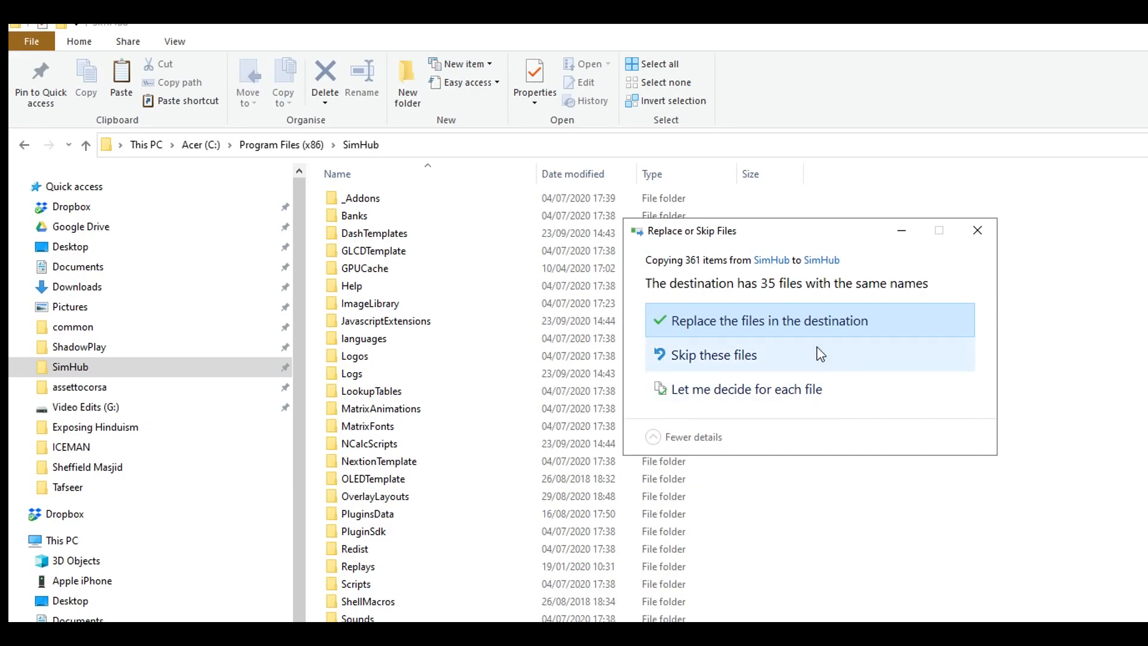
left_click(769, 321)
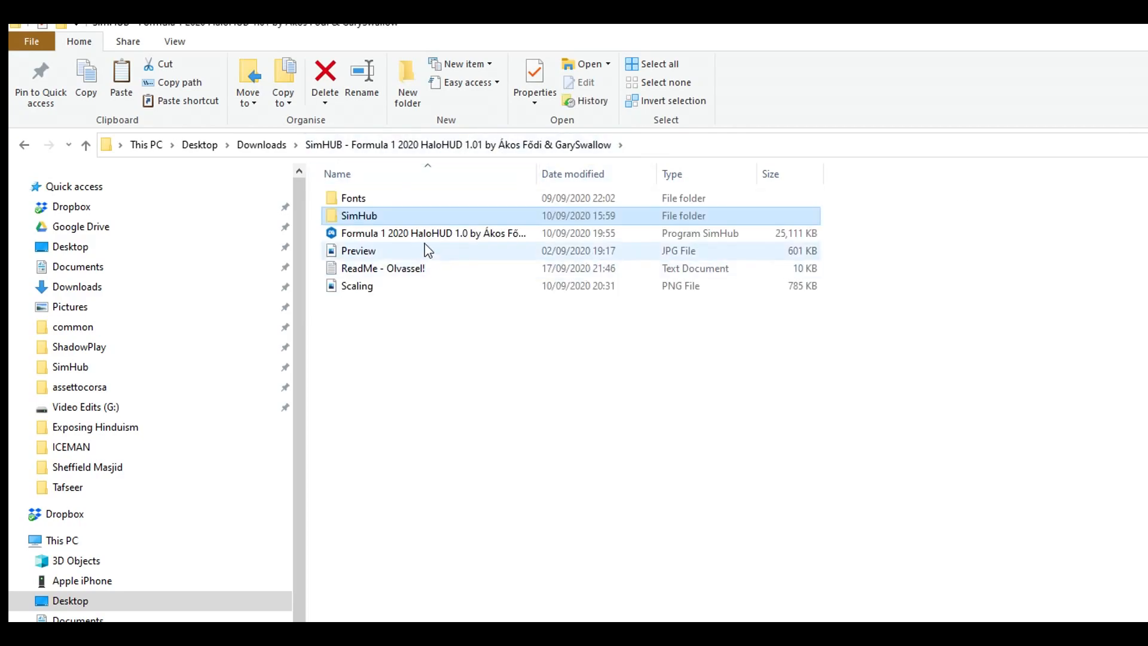
Open the HaloHUD 1.0 .simhubdash file and import it into the SimHub library.
left_click(416, 233)
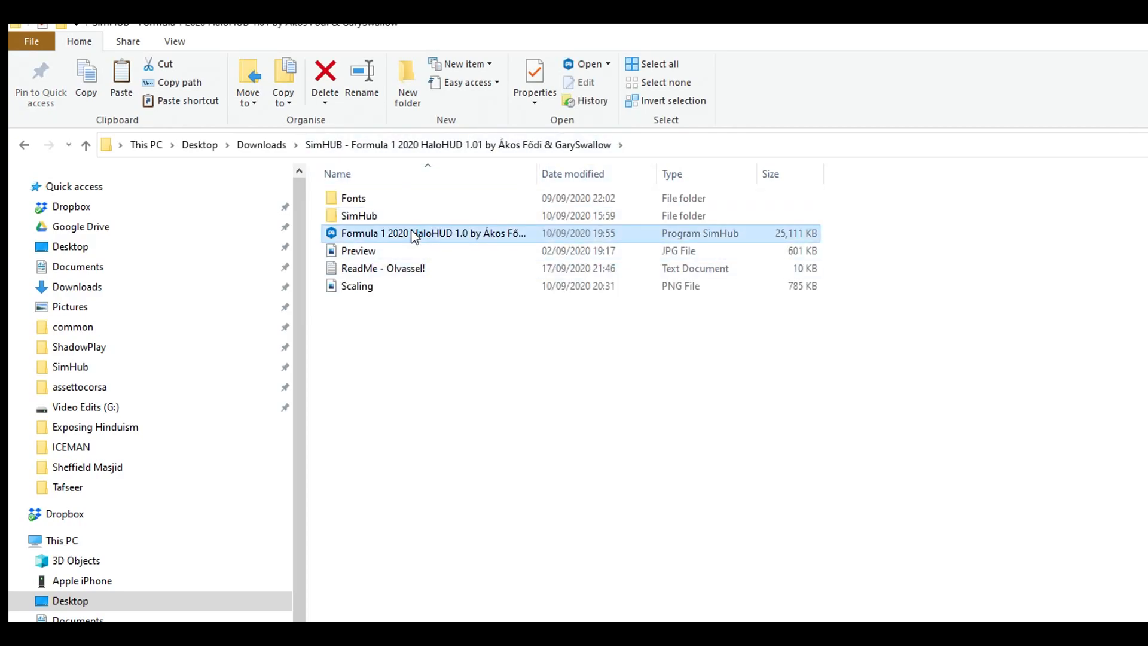
double_click(415, 233)
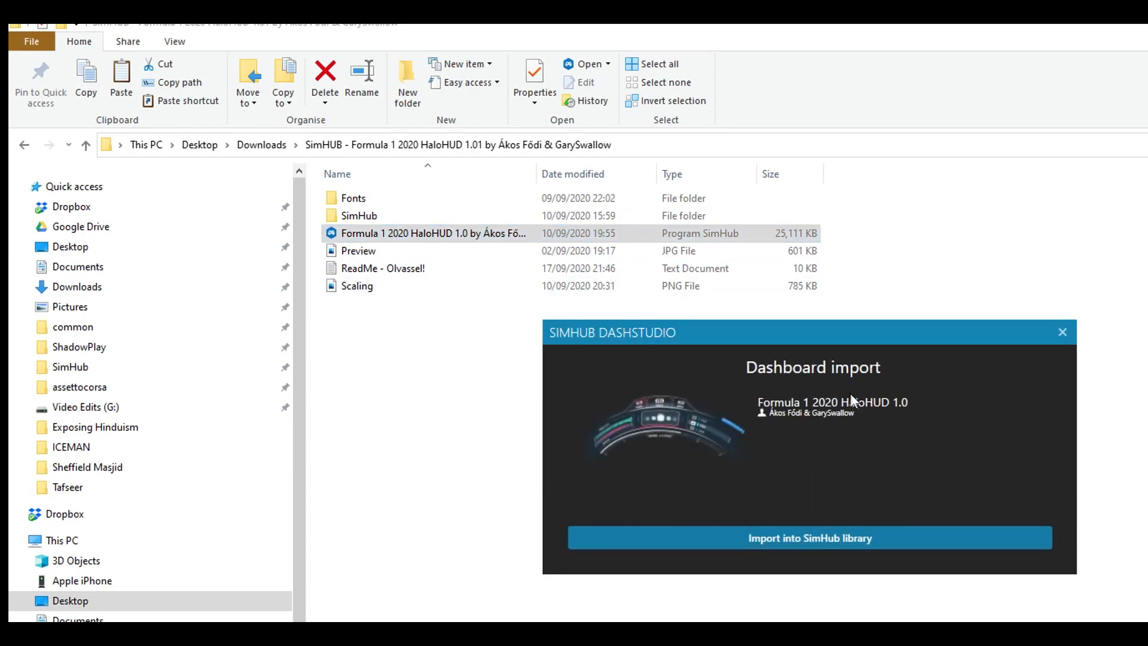
left_click(812, 538)
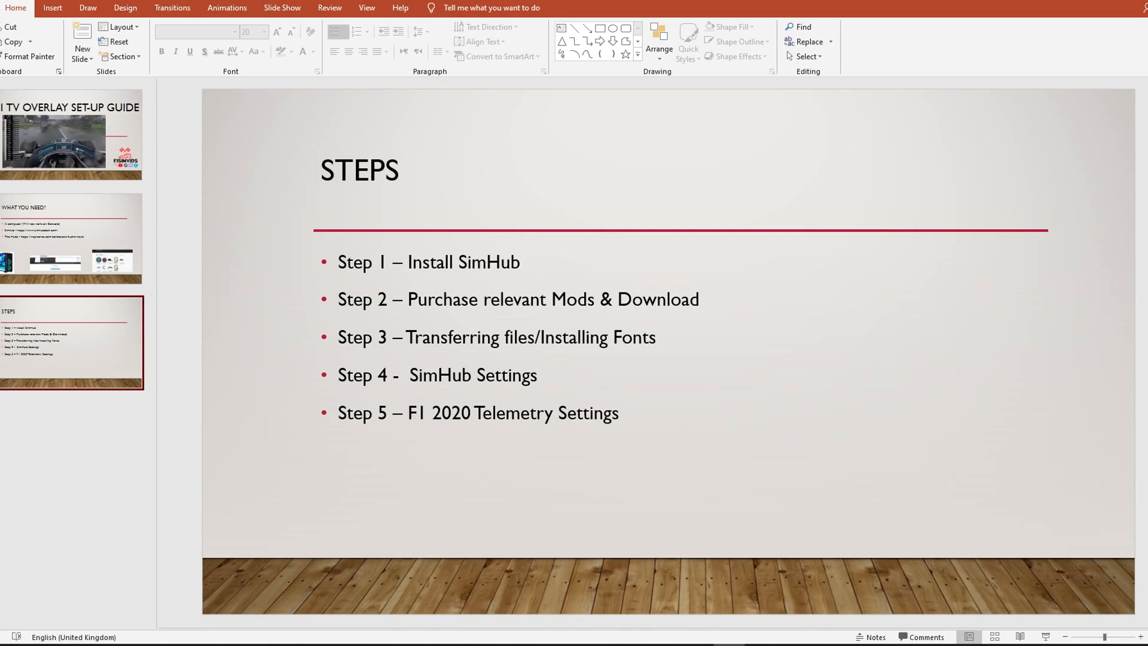
mouse_move(400, 375)
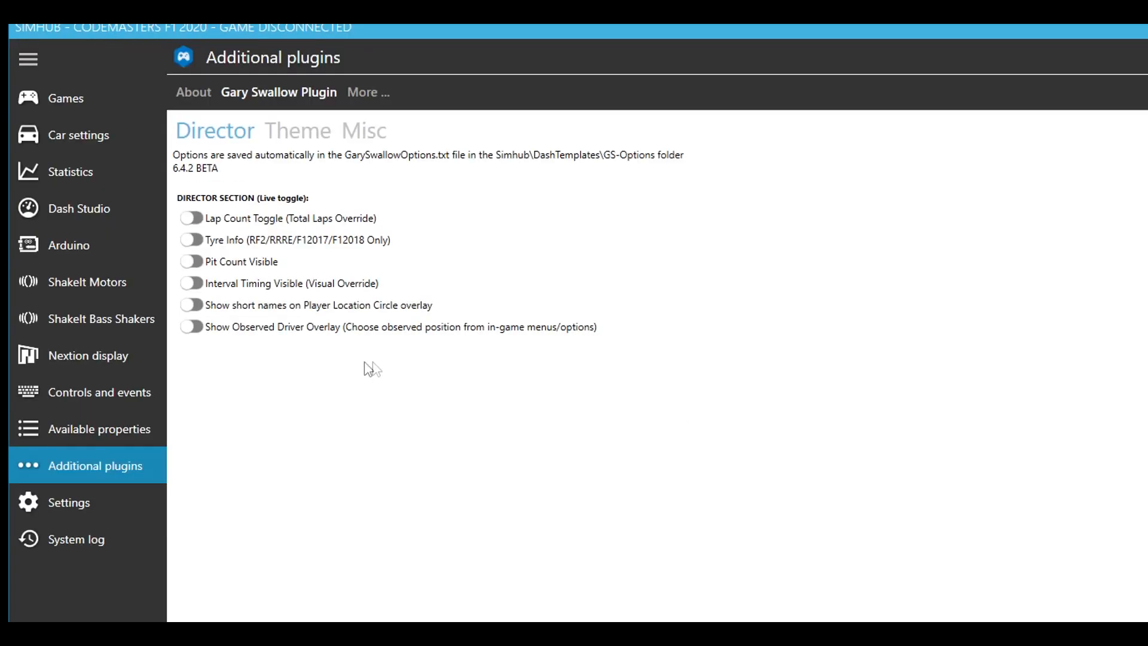
mouse_move(81, 481)
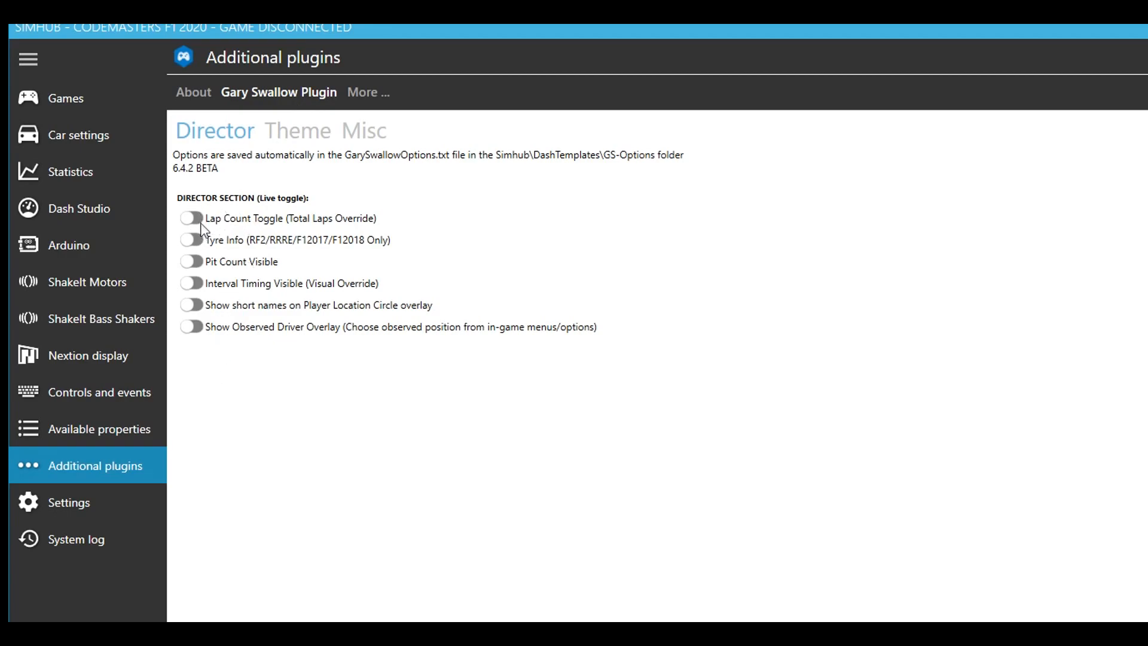
View the Gary Swallow Plugin's Theme and Misc options, then the General settings page.
left_click(297, 131)
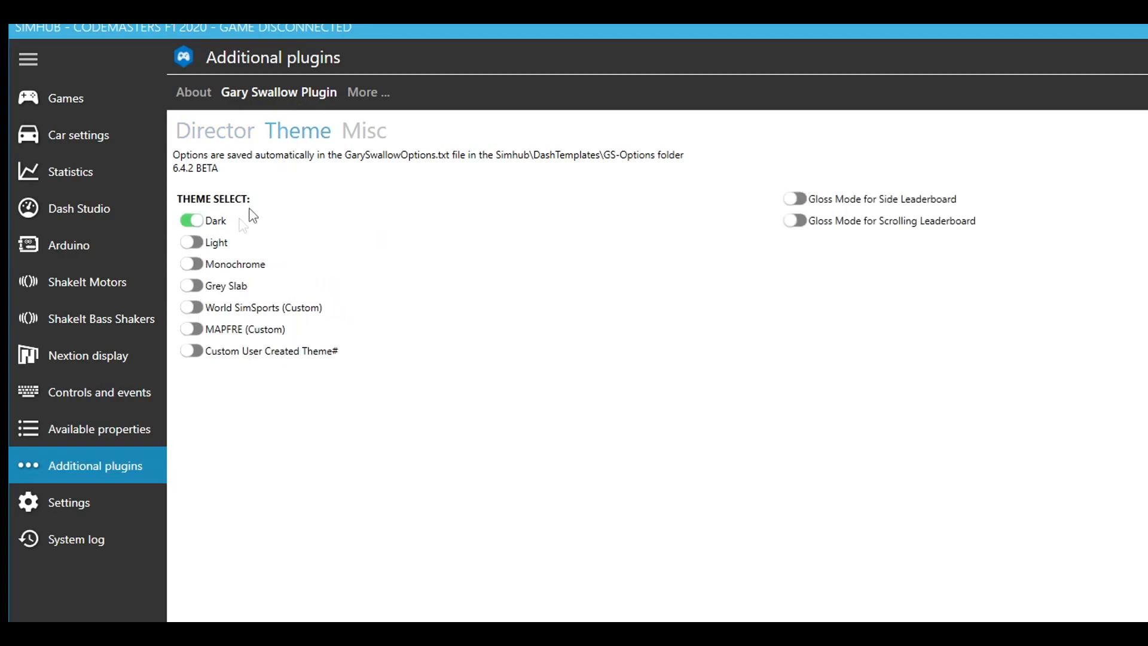
left_click(363, 131)
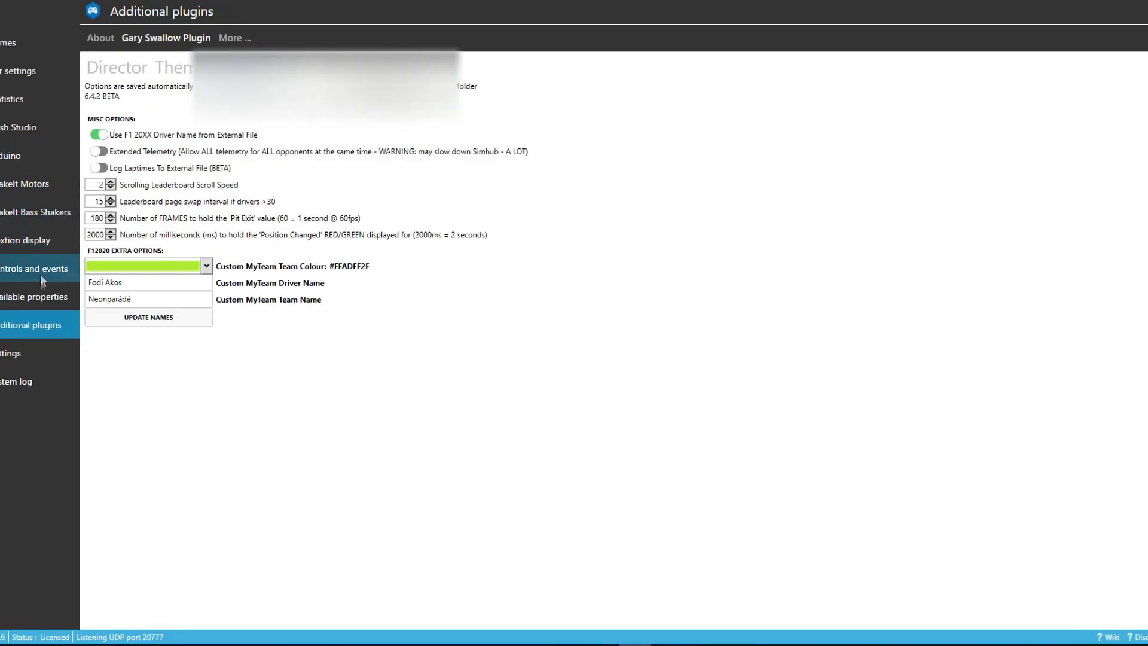
left_click(12, 352)
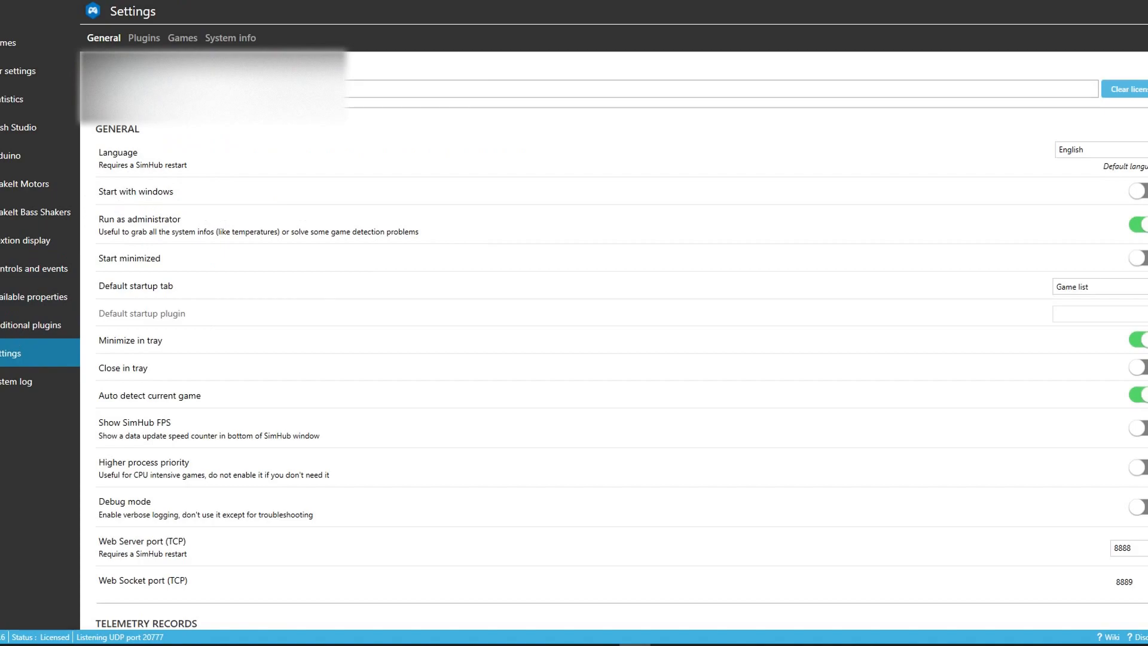
Review the installed plugins list, then view Dash Studio's overlay layouts.
left_click(144, 38)
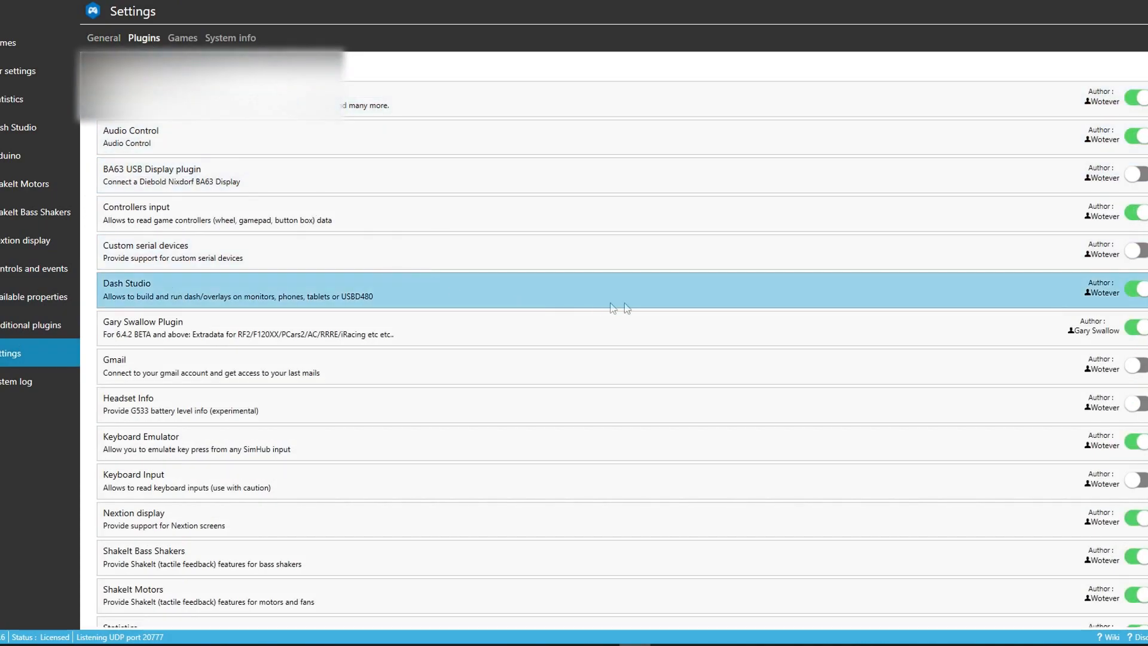
scroll("down", 3)
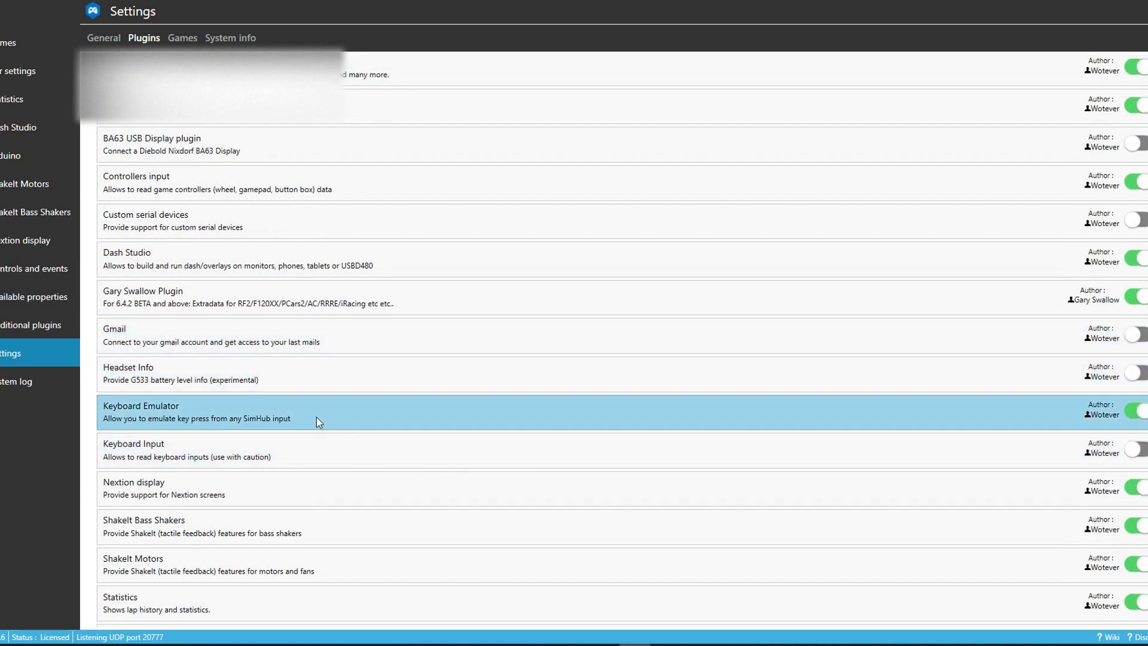
mouse_move(314, 451)
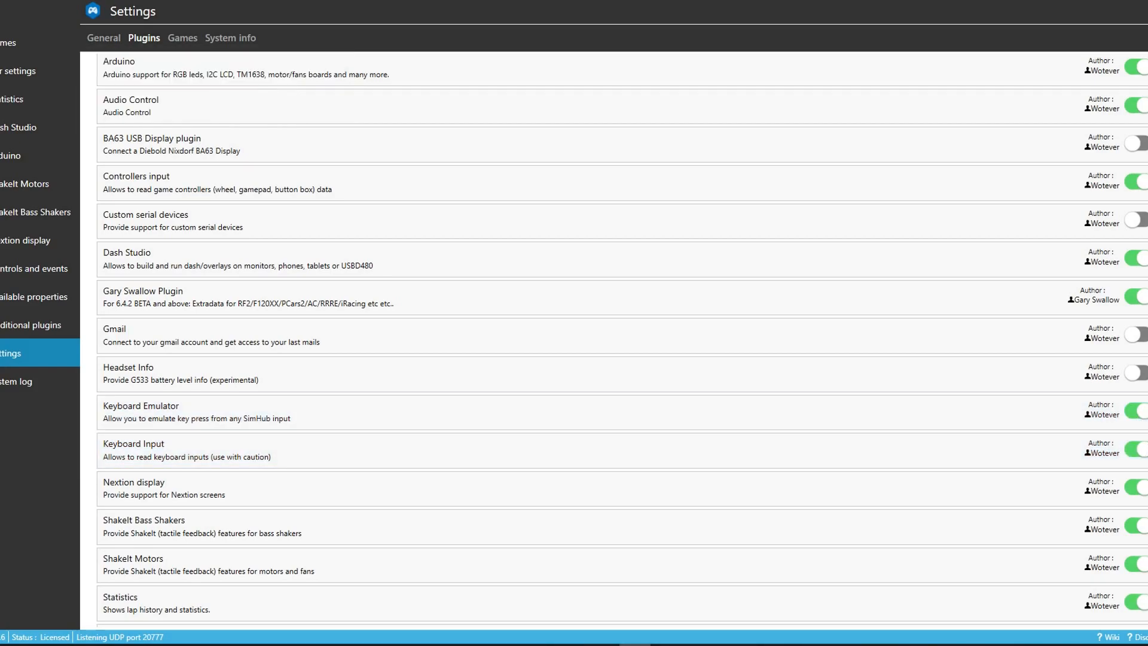
left_click(17, 126)
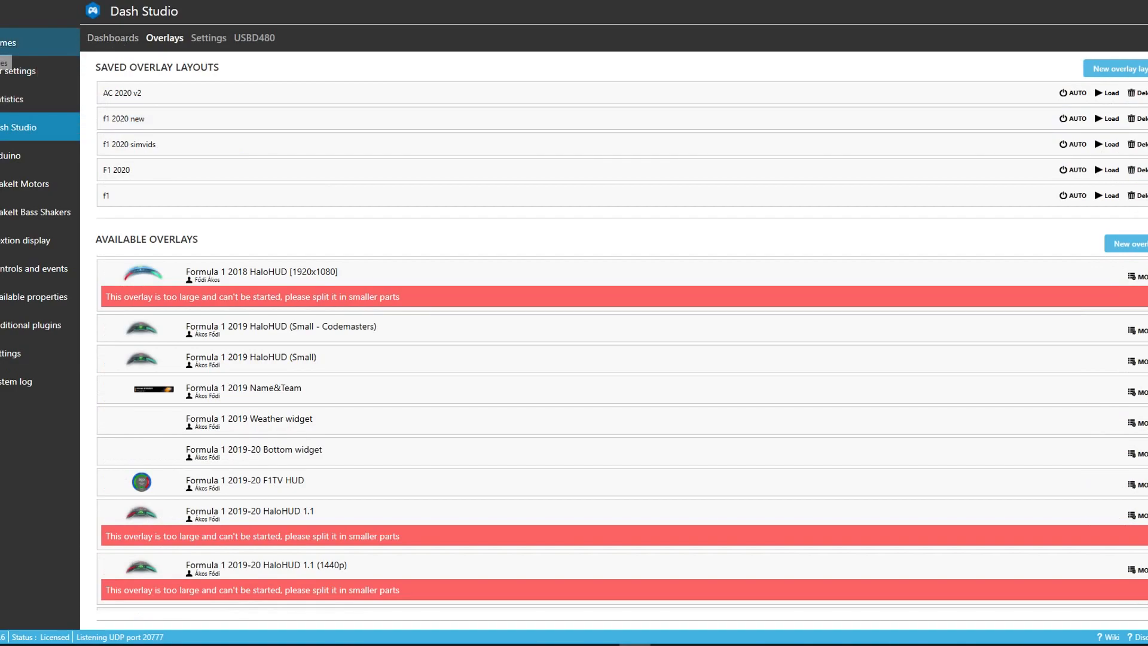
Select Codemasters F1 2020 on the Games page and launch the game.
left_click(13, 43)
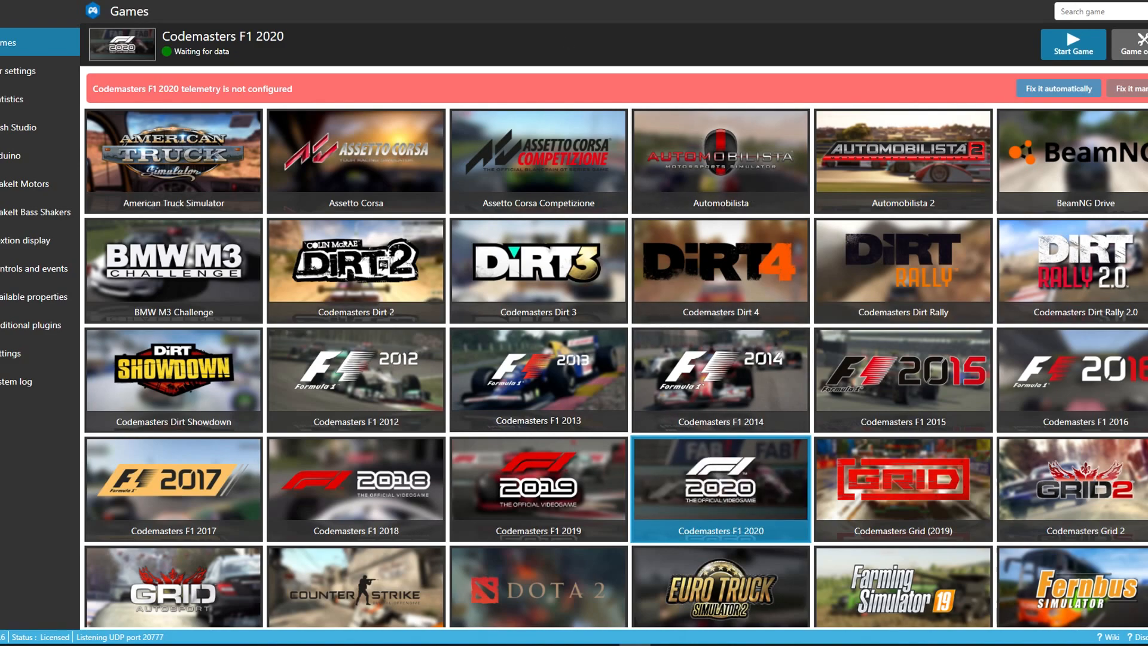
mouse_move(127, 97)
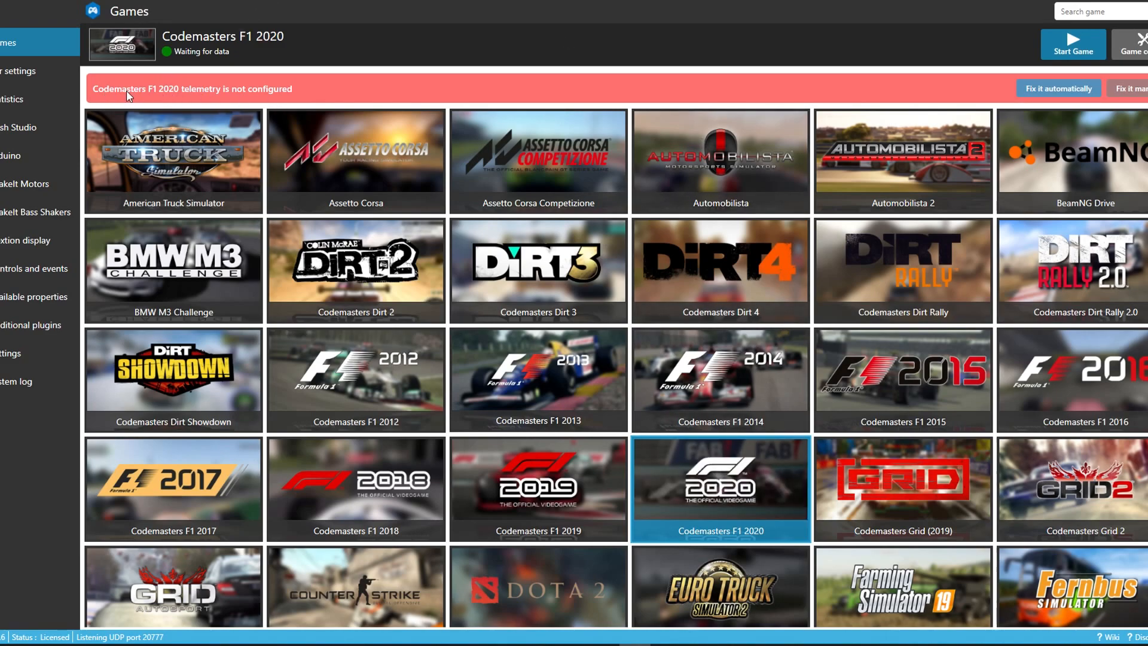
mouse_move(257, 100)
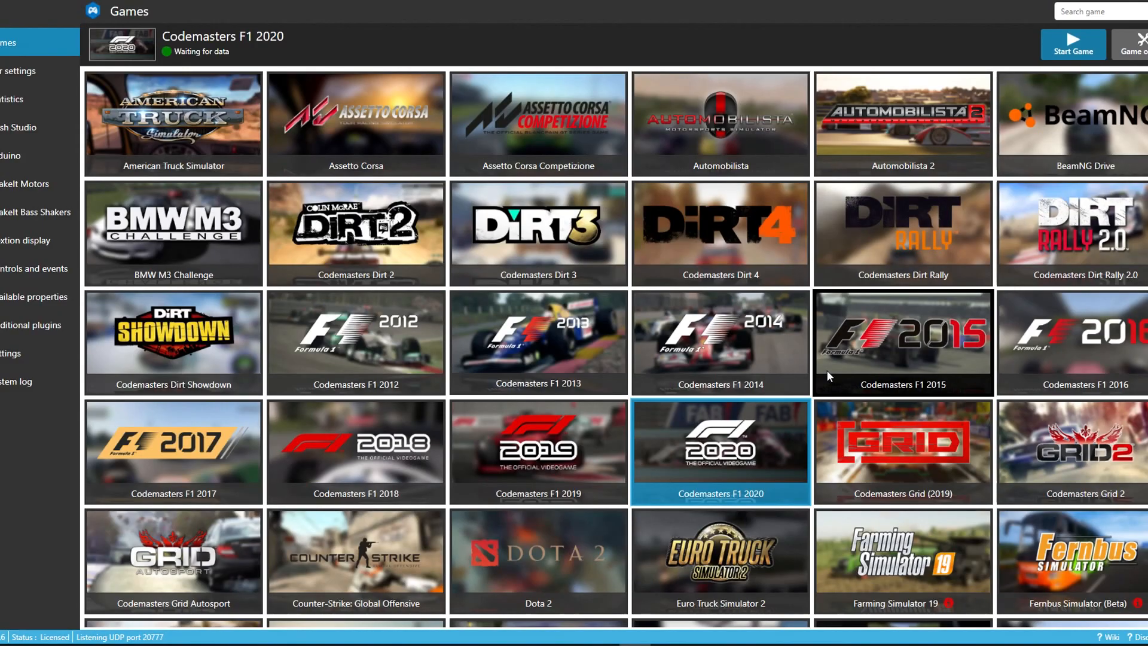
left_click(1072, 43)
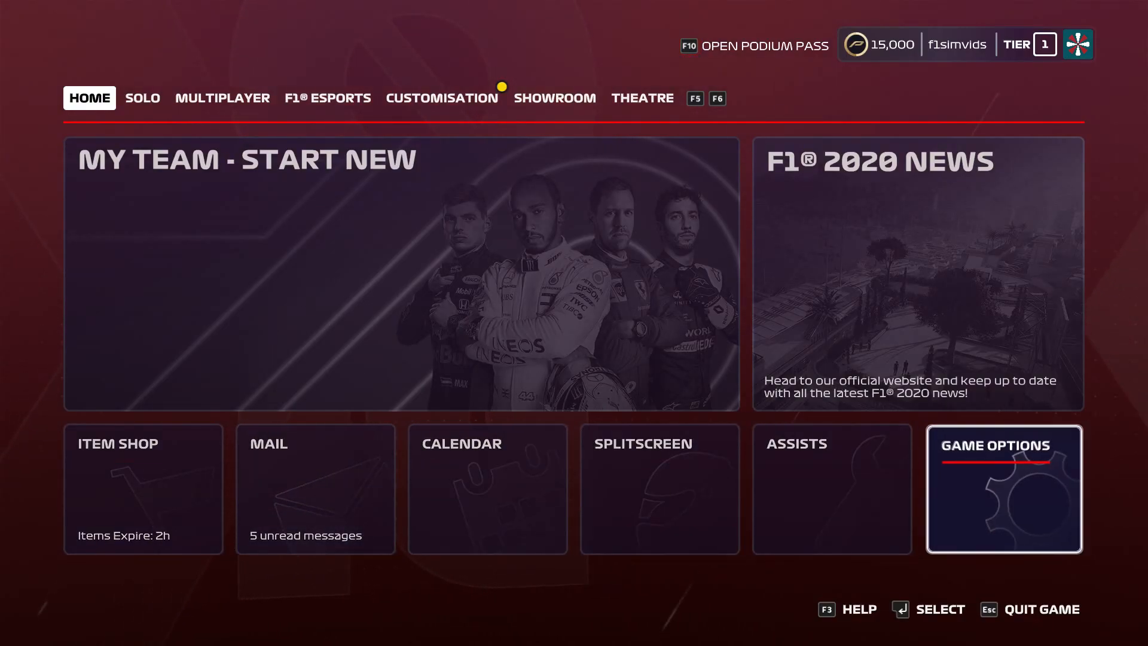
Set F1 2020's Video Mode display mode to Windowed.
left_click(1003, 488)
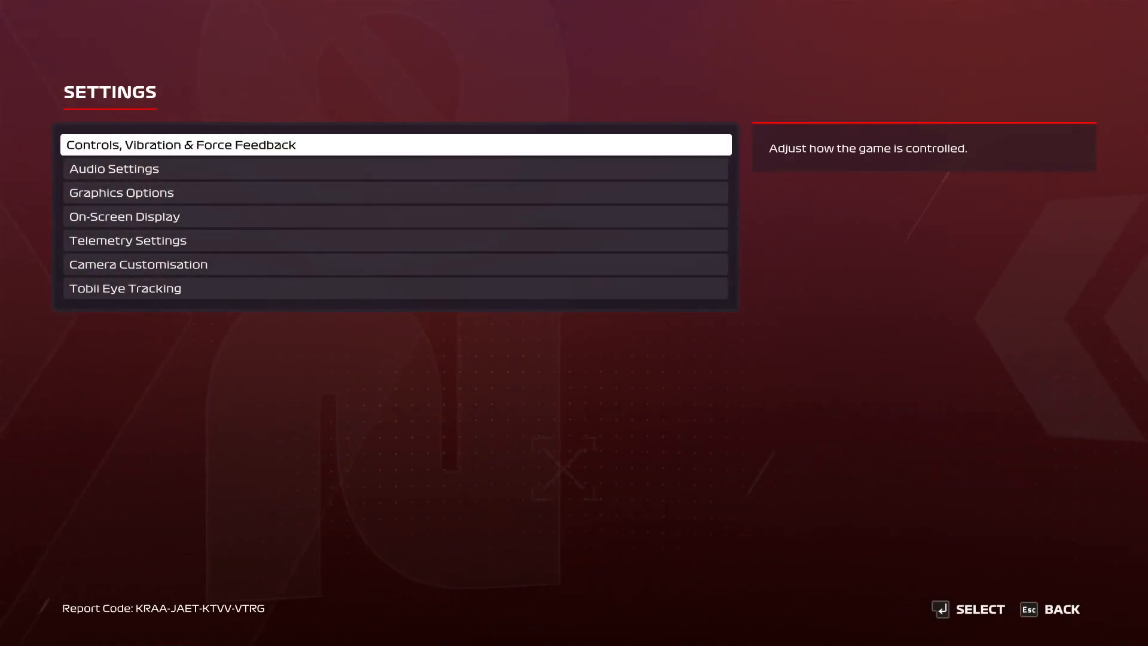
left_click(122, 193)
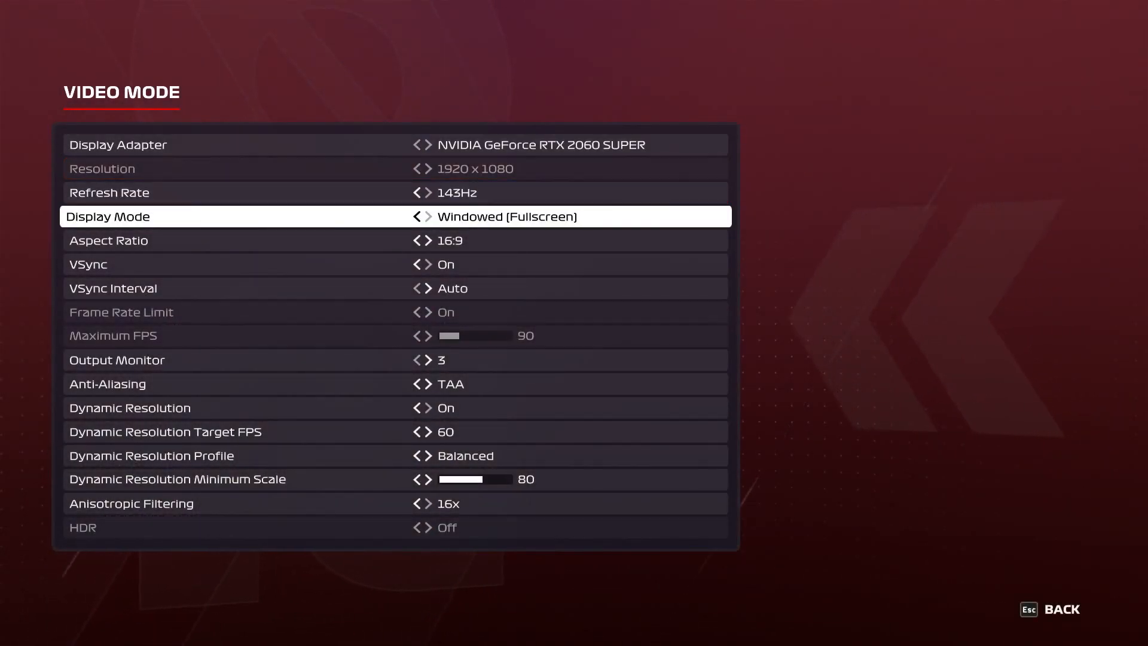
left_click(417, 216)
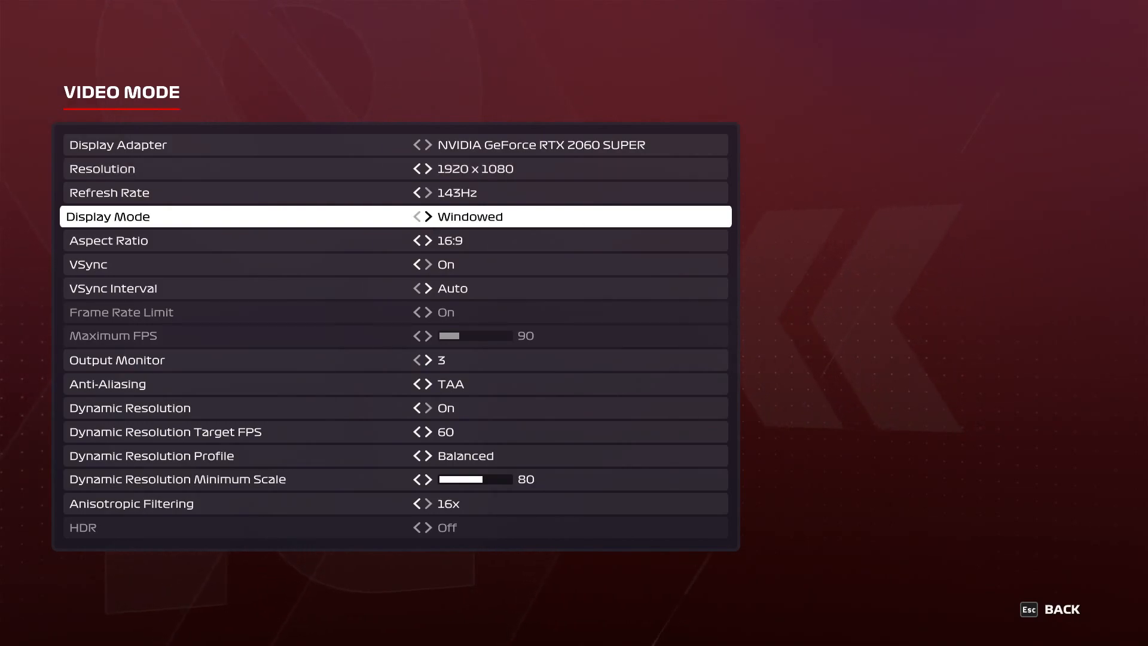
left_click(426, 216)
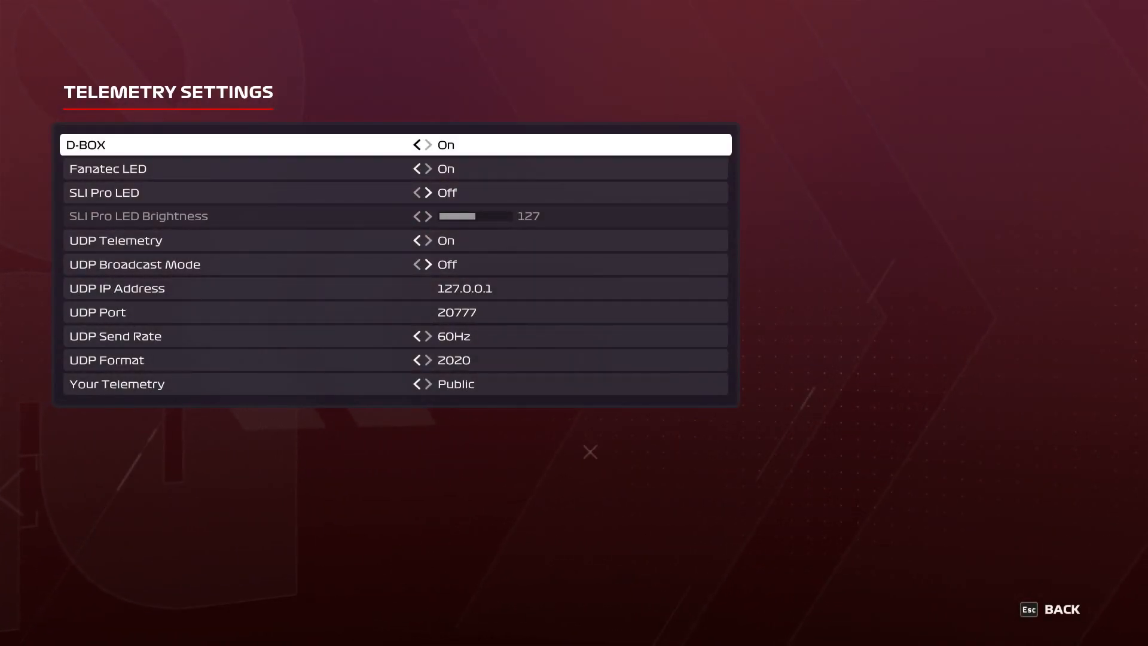
Toggle F1 2020's UDP Broadcast Mode on and off, leaving it Off at port 20777.
key("Down")
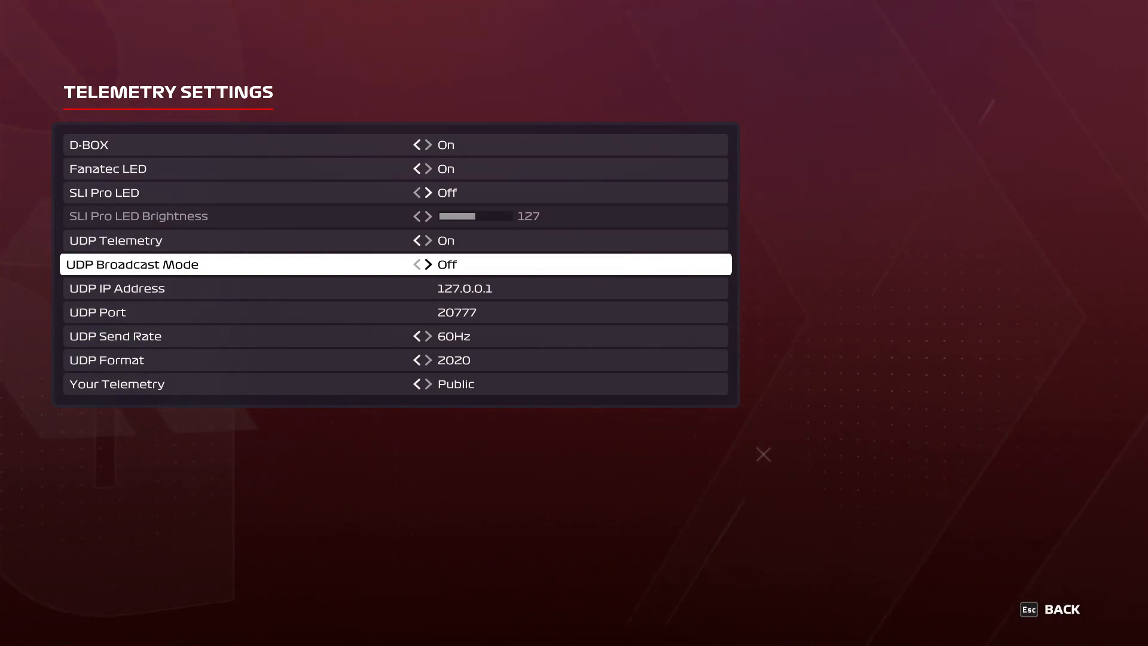
left_click(429, 264)
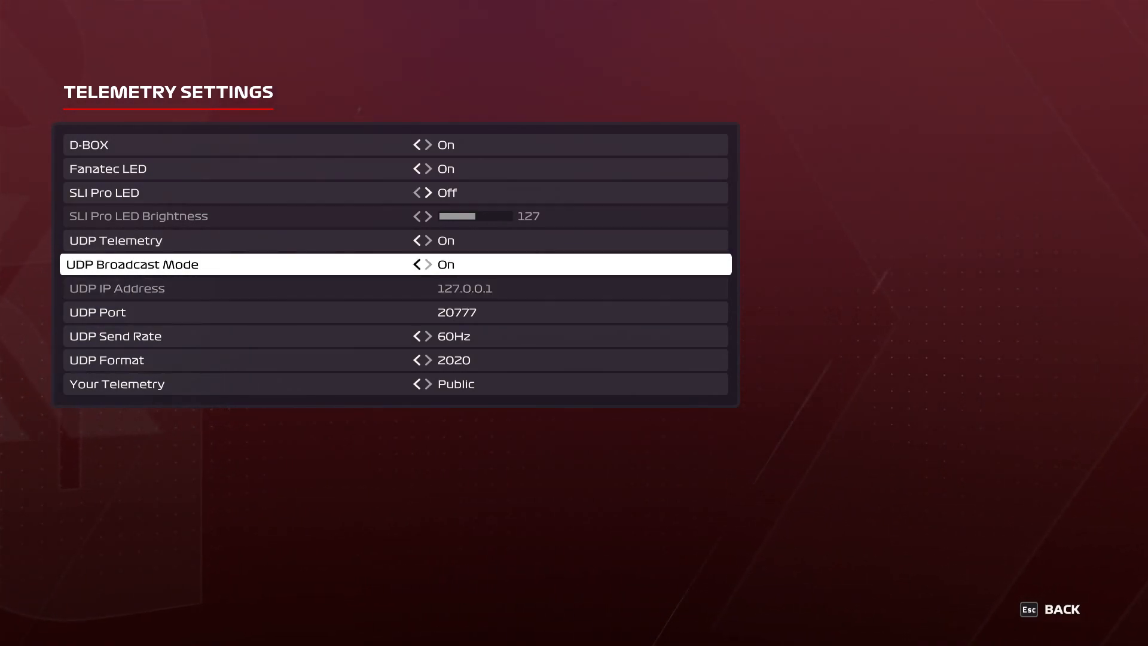
left_click(416, 265)
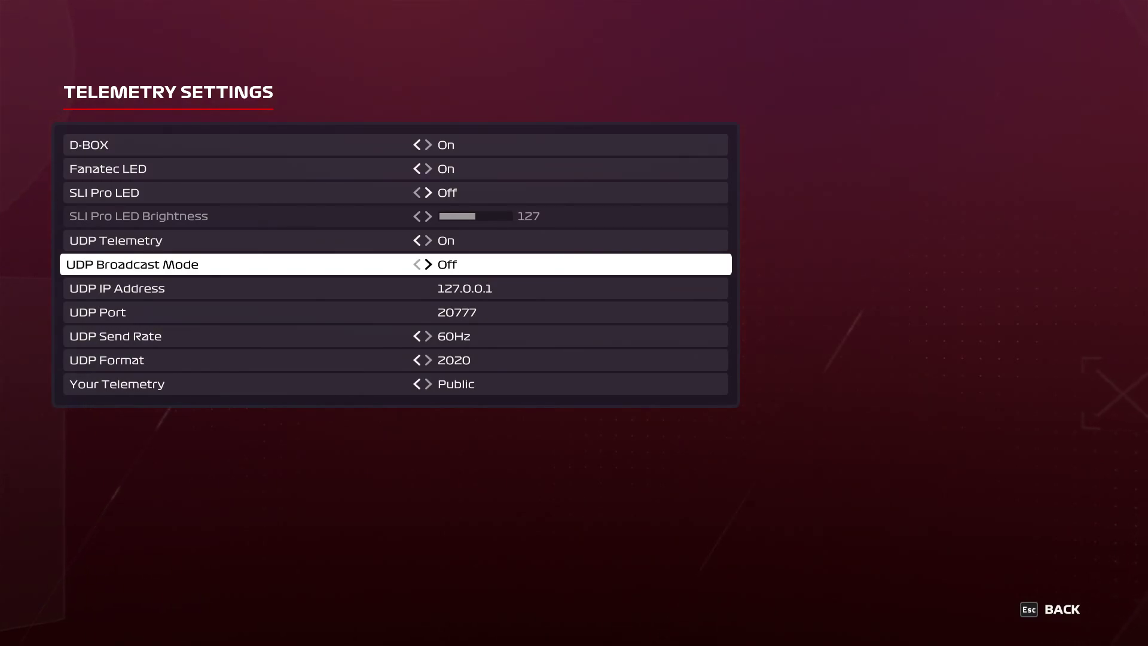
left_click(429, 265)
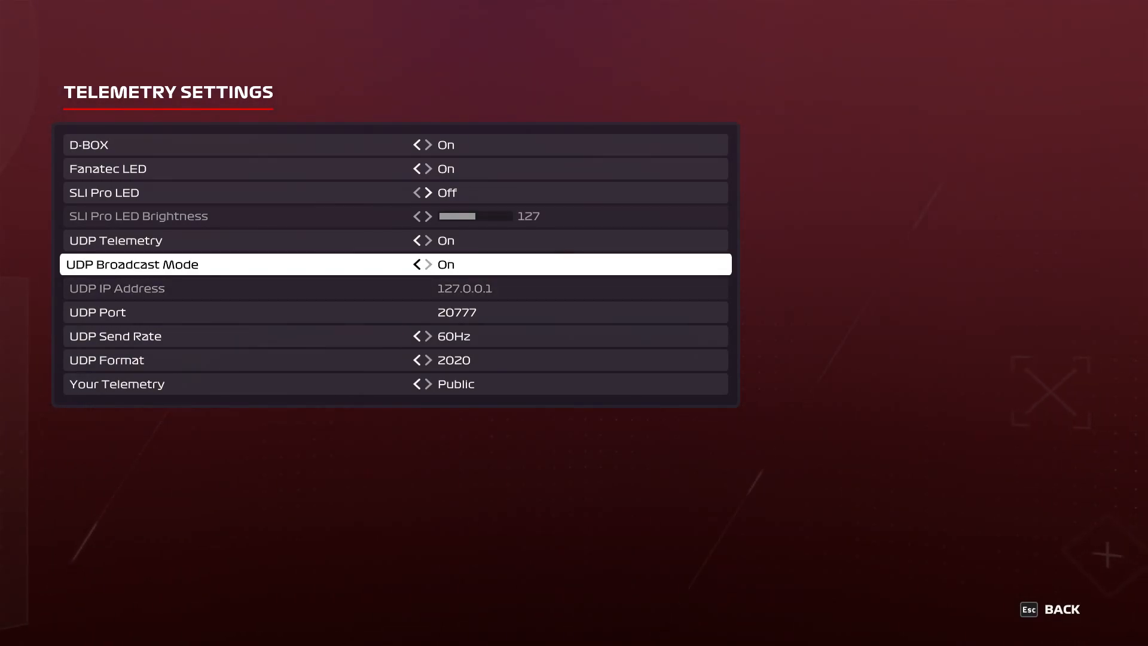
left_click(415, 264)
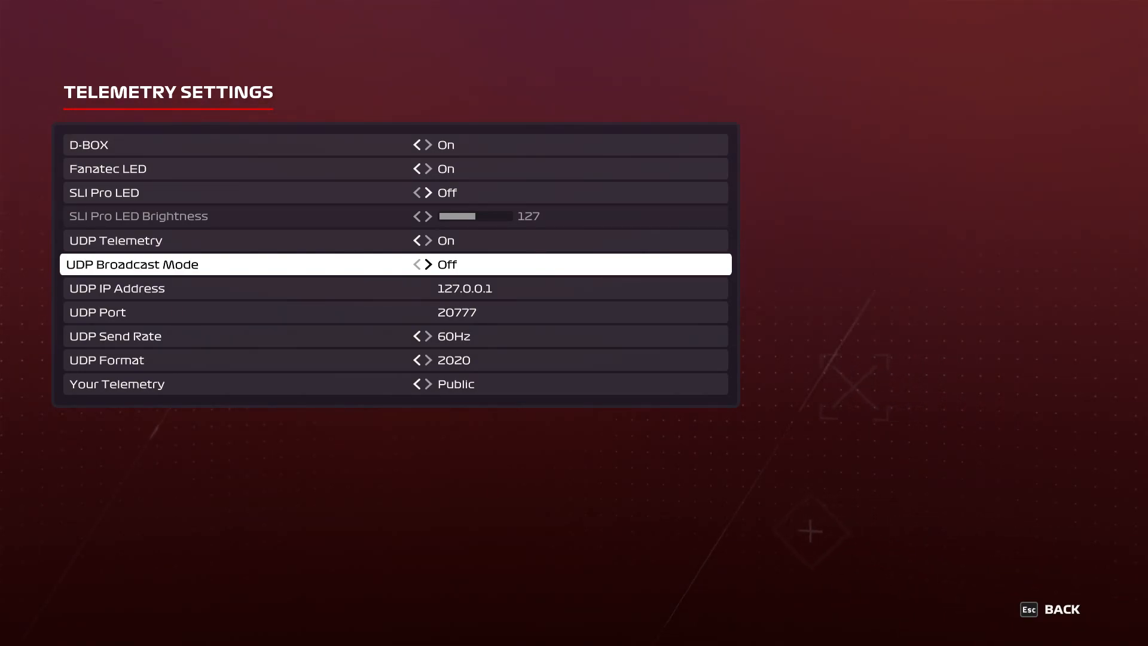
key("Down")
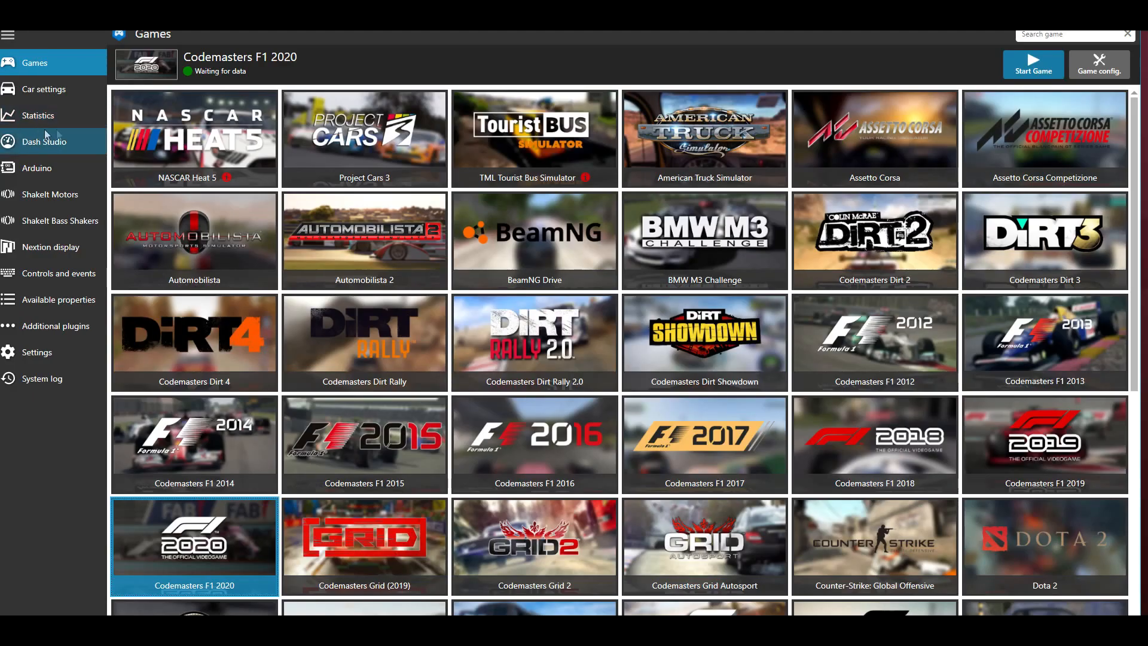
mouse_move(46, 125)
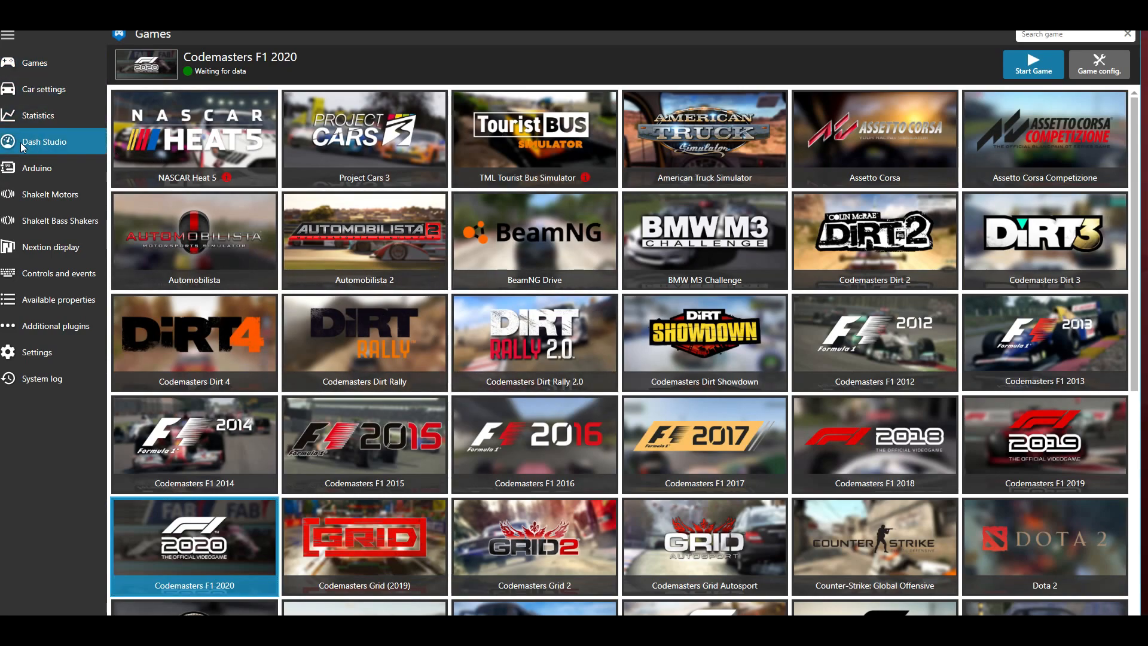
Open Dash Studio's Overlays list and scroll down to Formula 1 2020 HaloHUD 1.0.
left_click(43, 142)
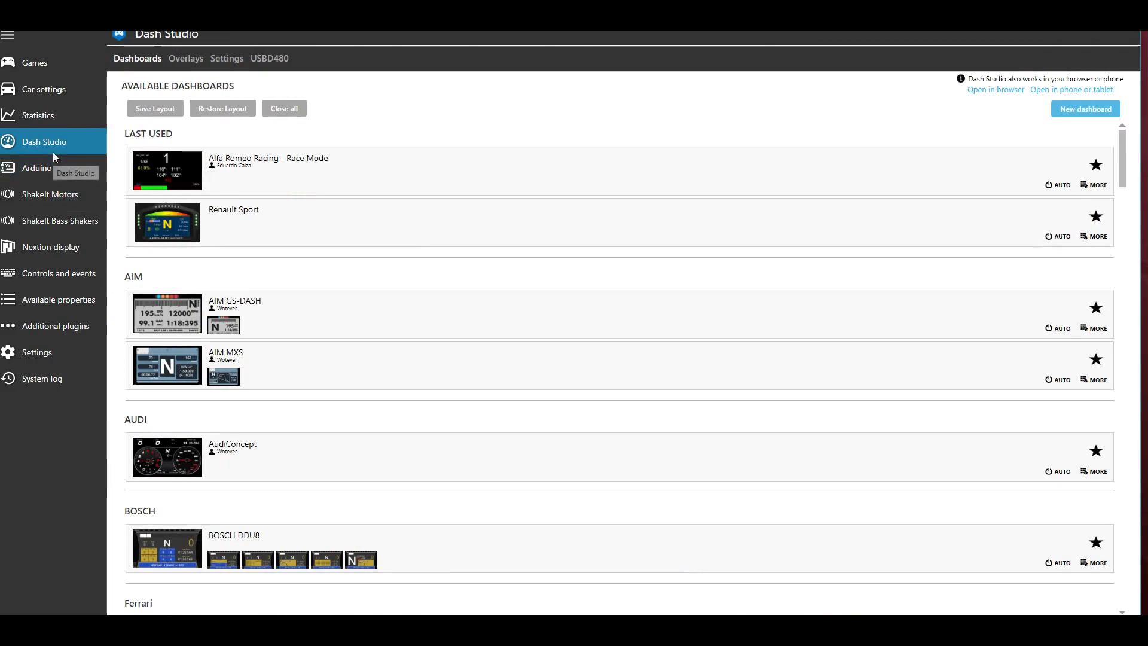
left_click(186, 58)
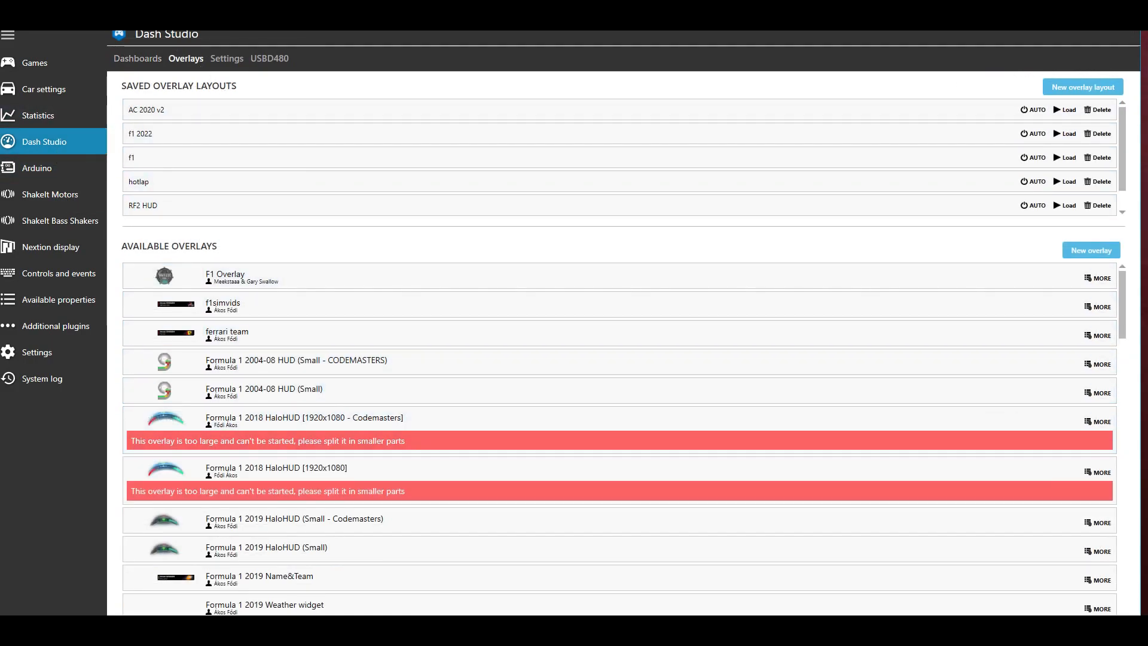
scroll("down", 3)
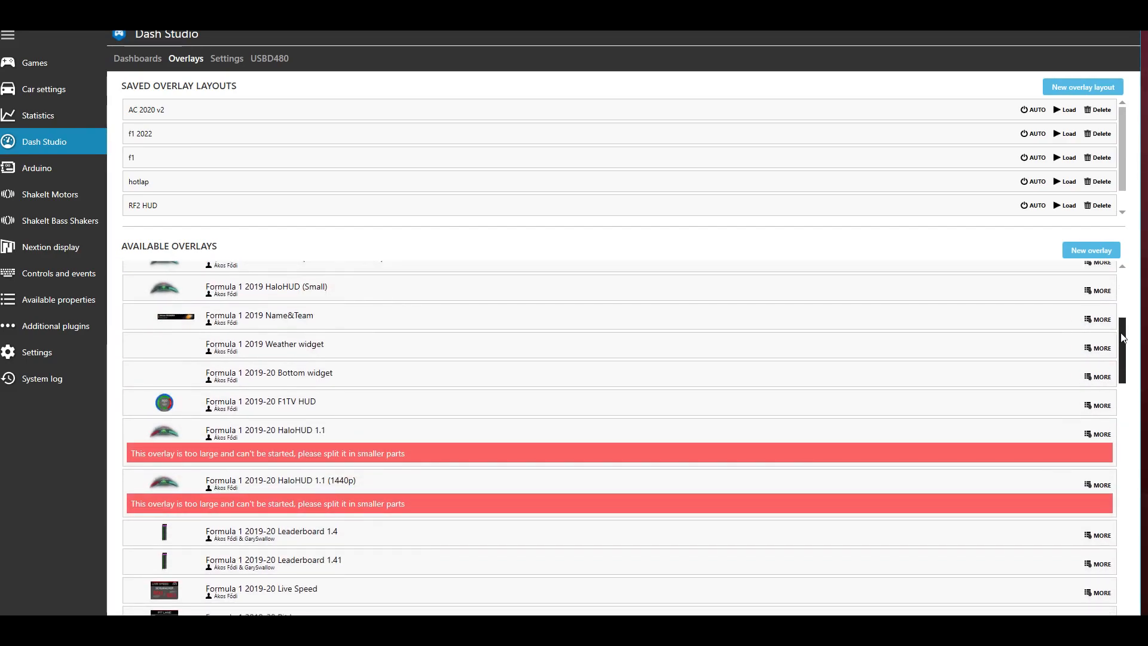
scroll("down", 3)
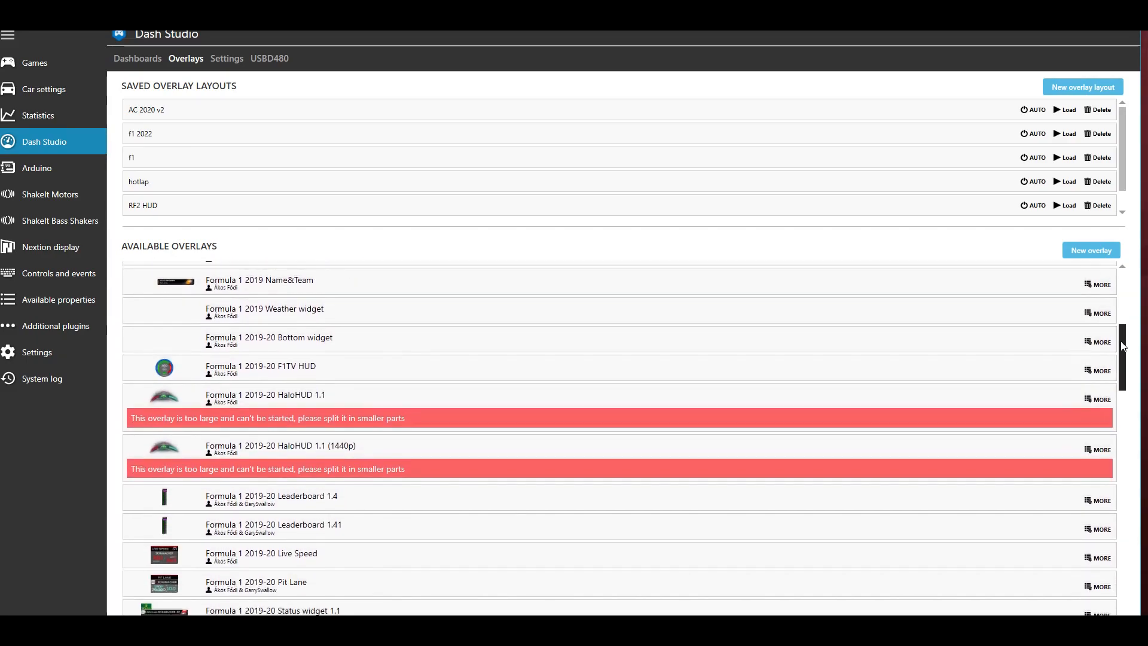
scroll("down", 3)
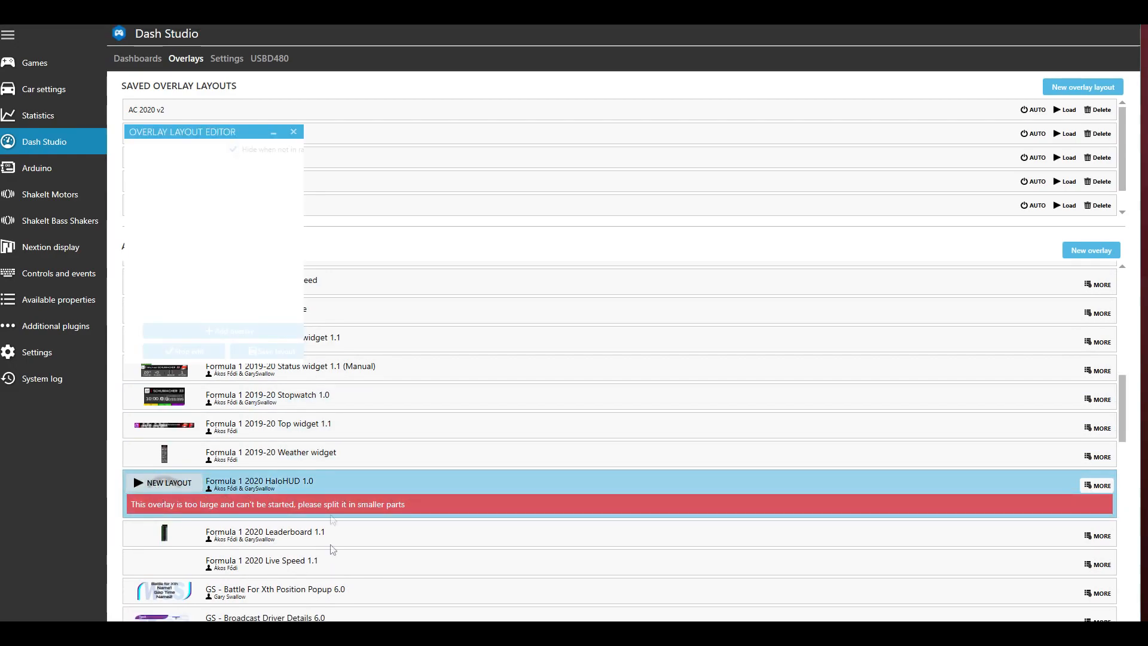
mouse_move(274, 282)
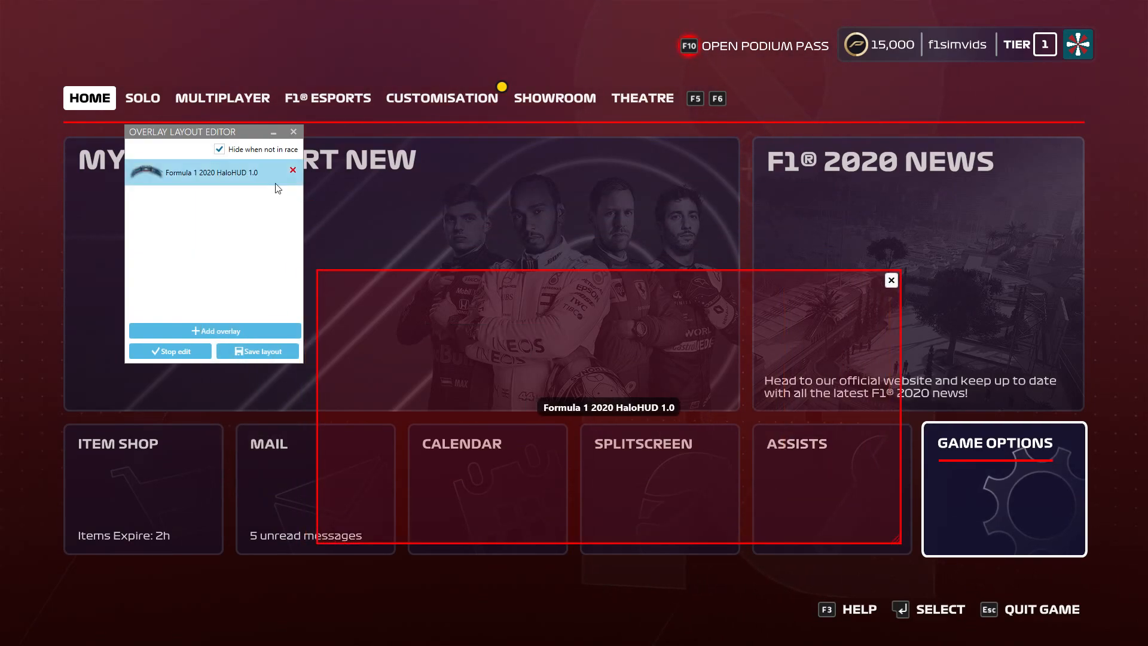
Add the Formula 1 2019-20 Leaderboard 1.41 overlay and stop editing the layout.
left_click(214, 330)
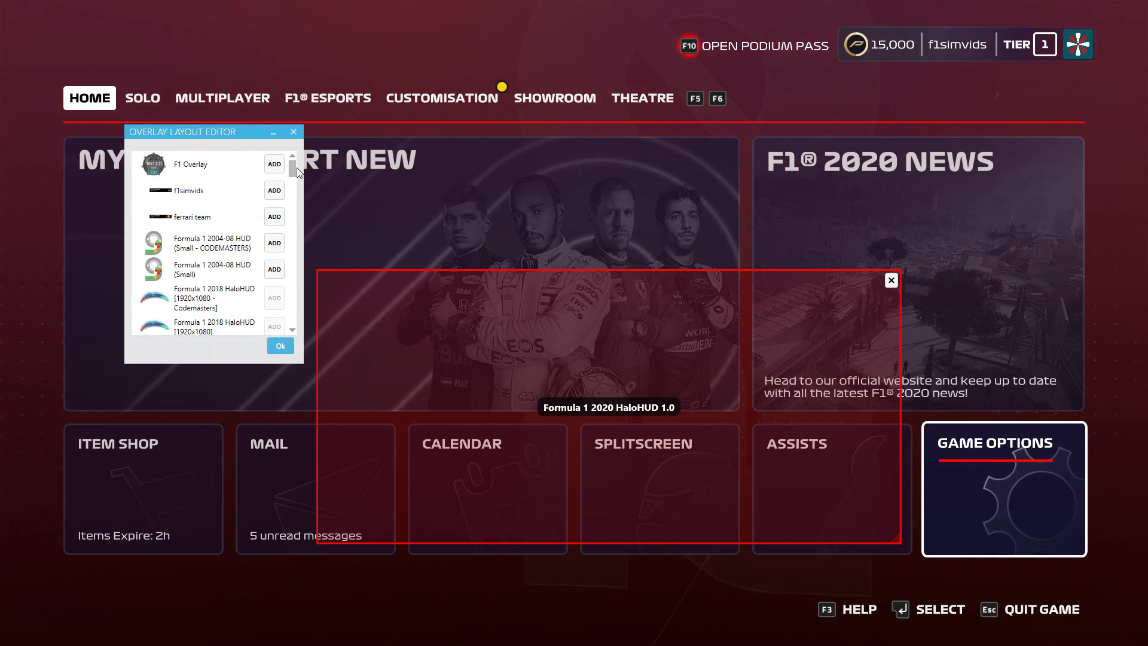
scroll("down", 3)
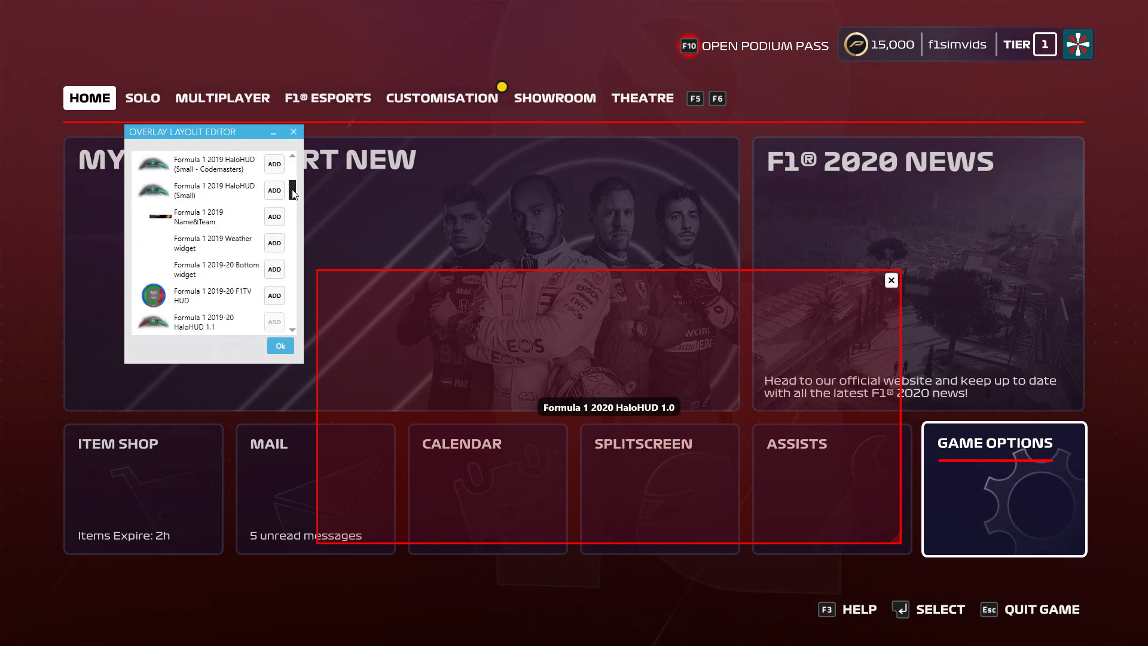
scroll("down", 3)
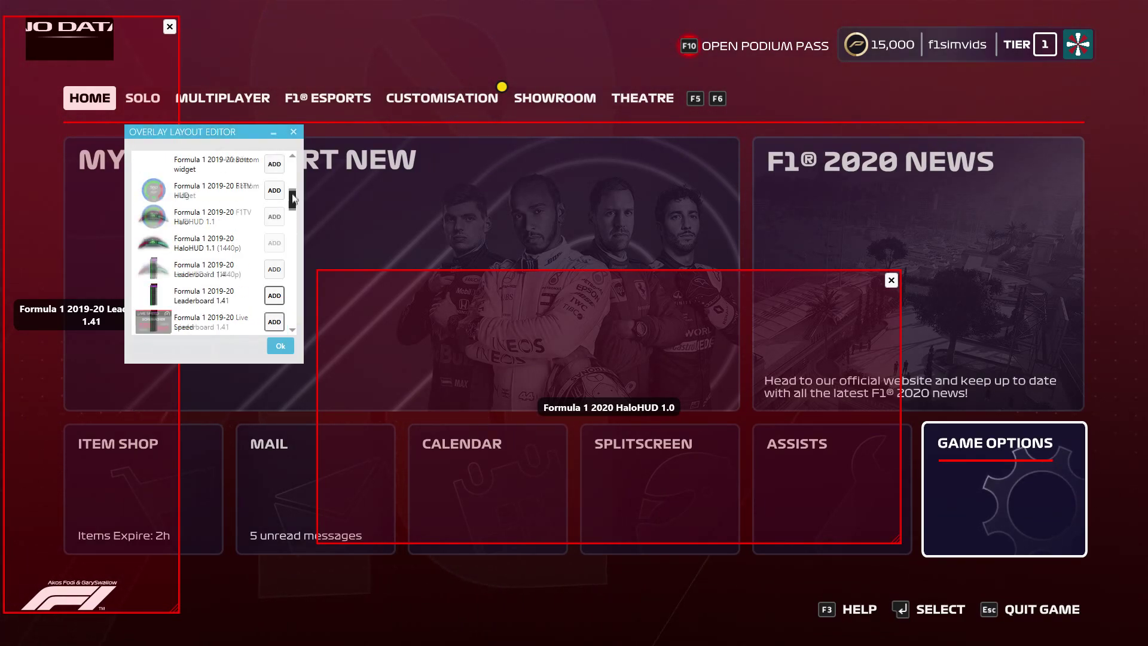
left_click(280, 345)
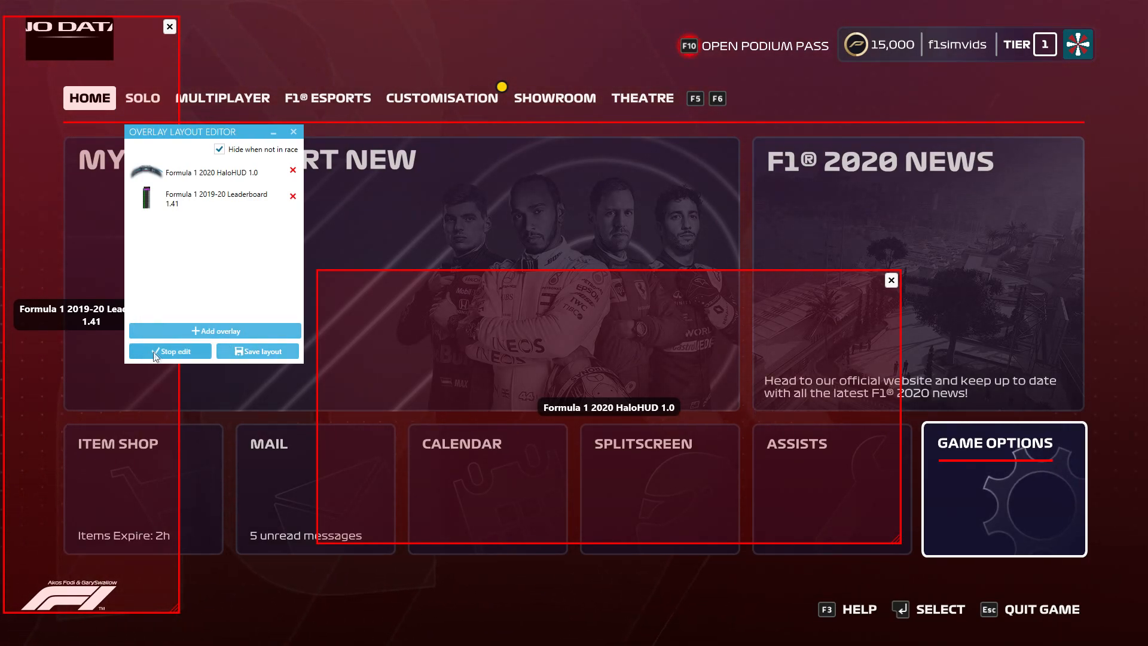
left_click(170, 351)
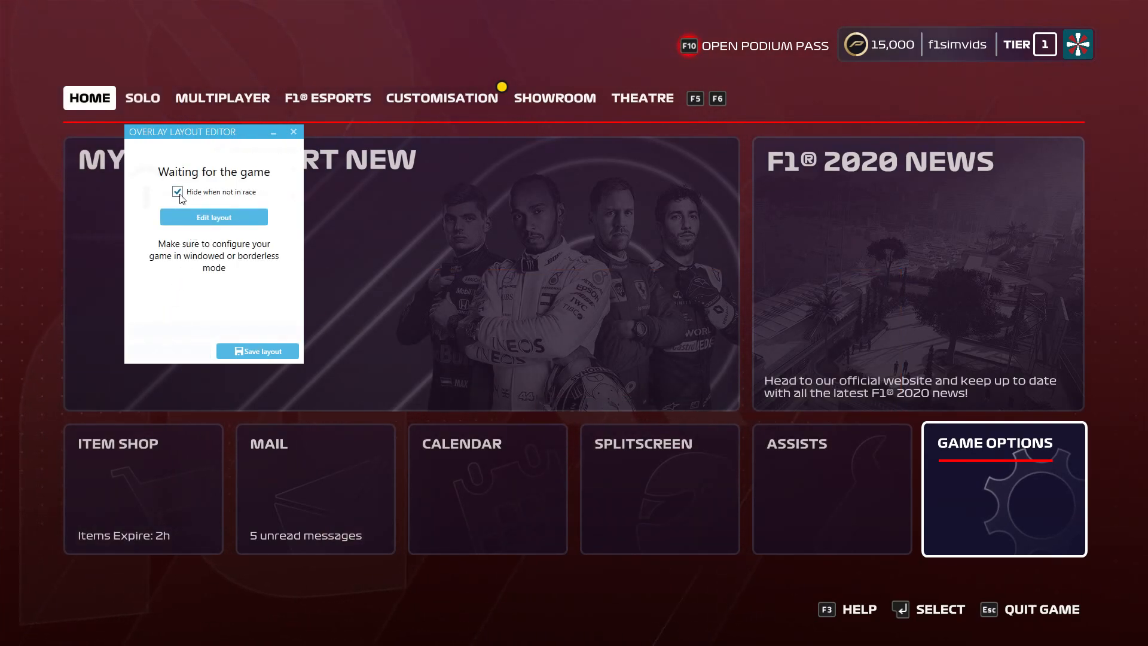
left_click(177, 192)
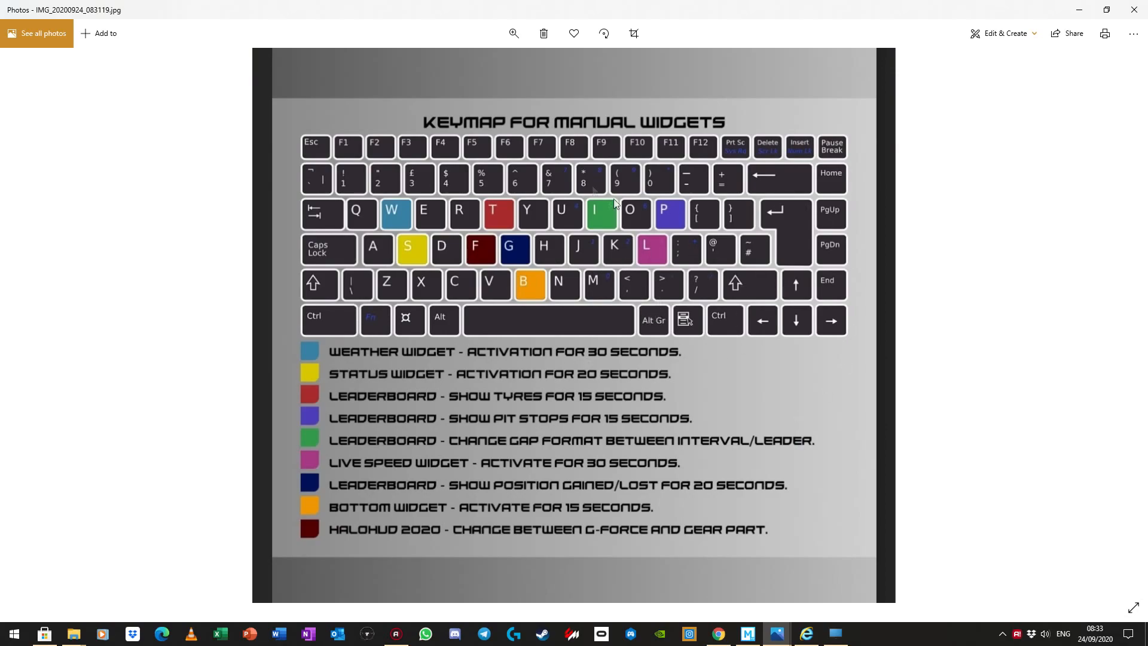
mouse_move(656, 245)
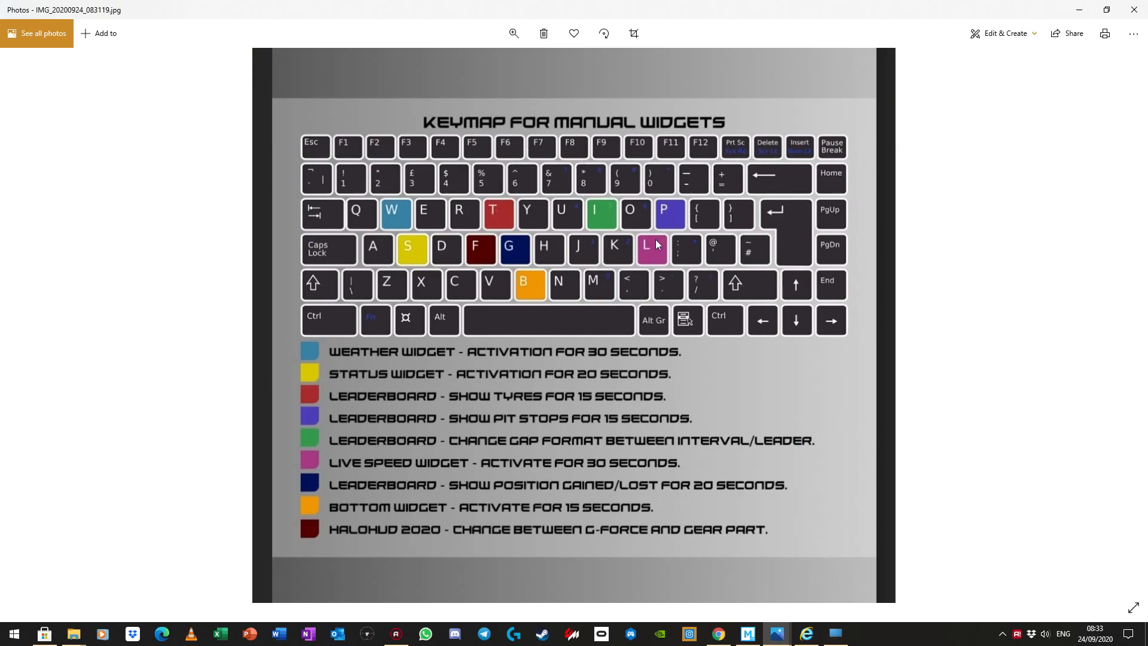
mouse_move(692, 320)
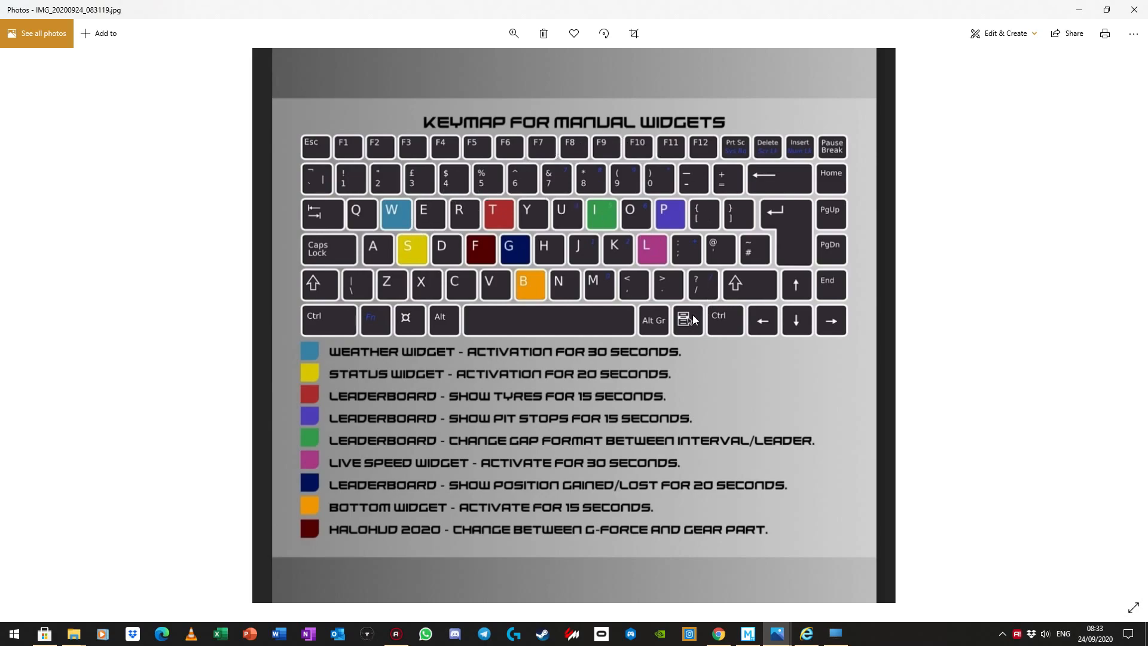
mouse_move(549, 253)
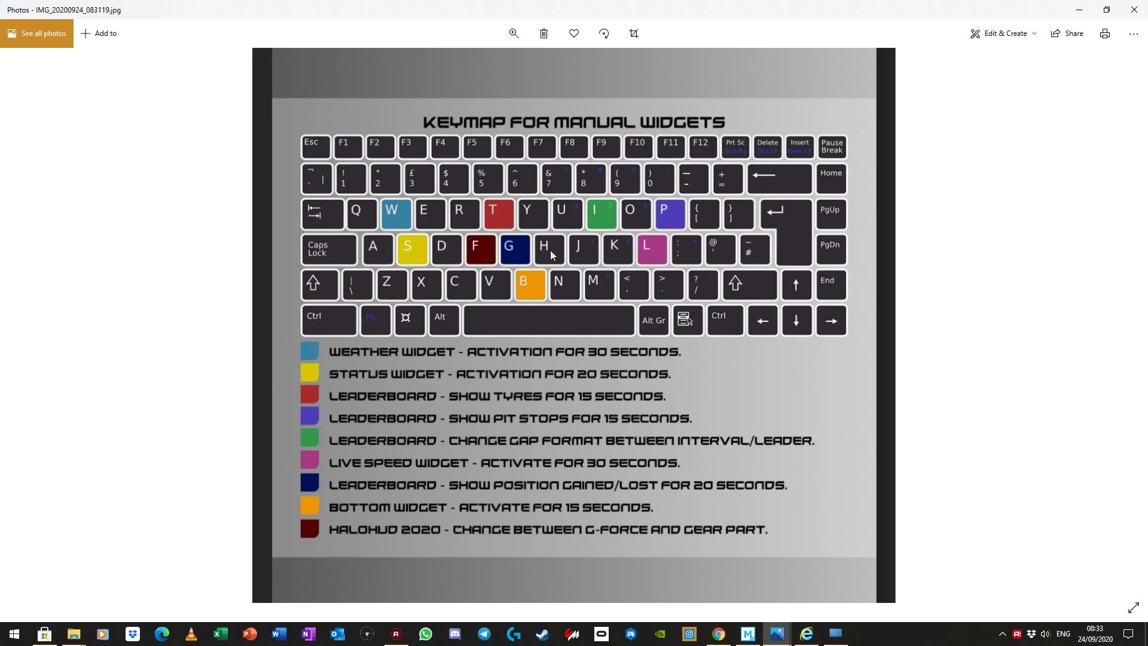
mouse_move(570, 240)
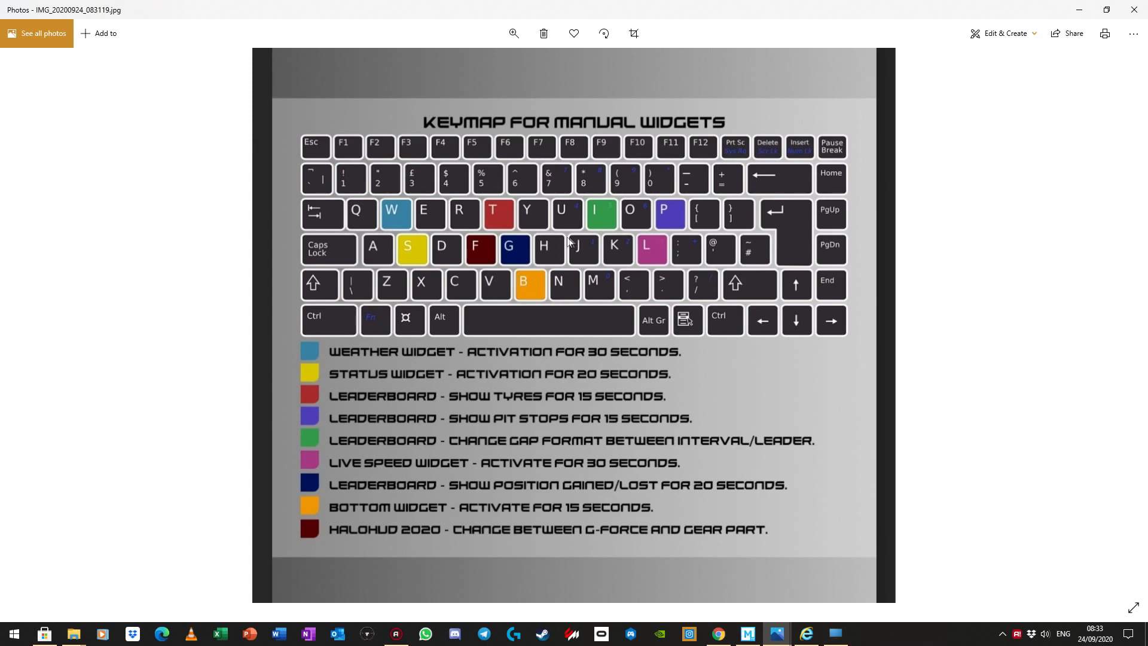
mouse_move(553, 272)
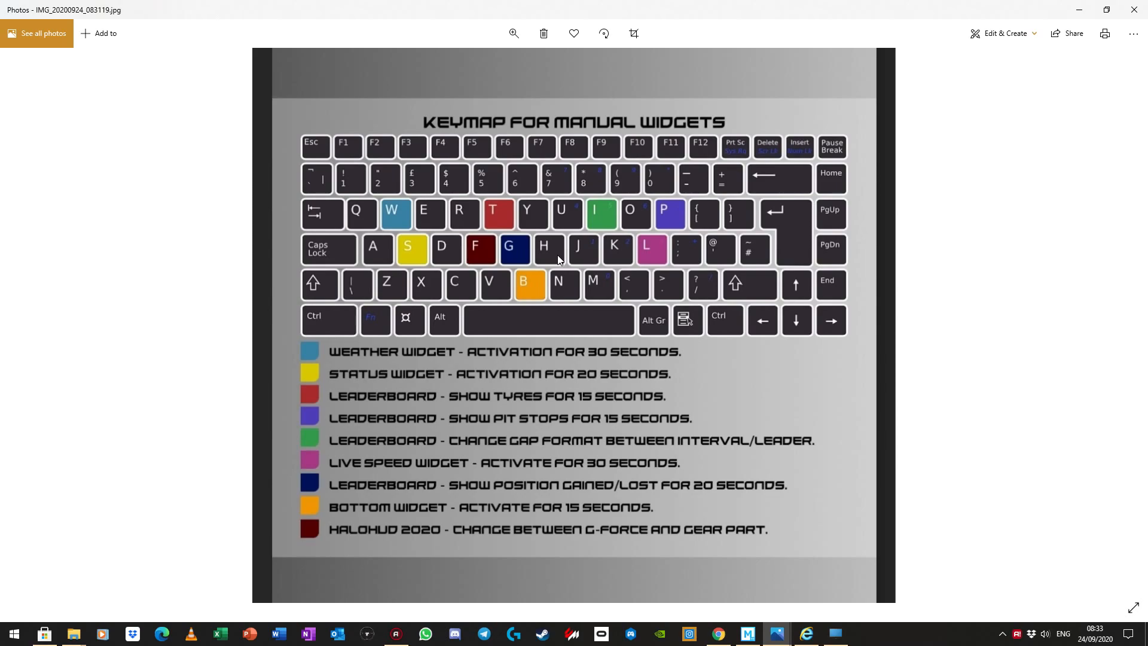
mouse_move(498, 217)
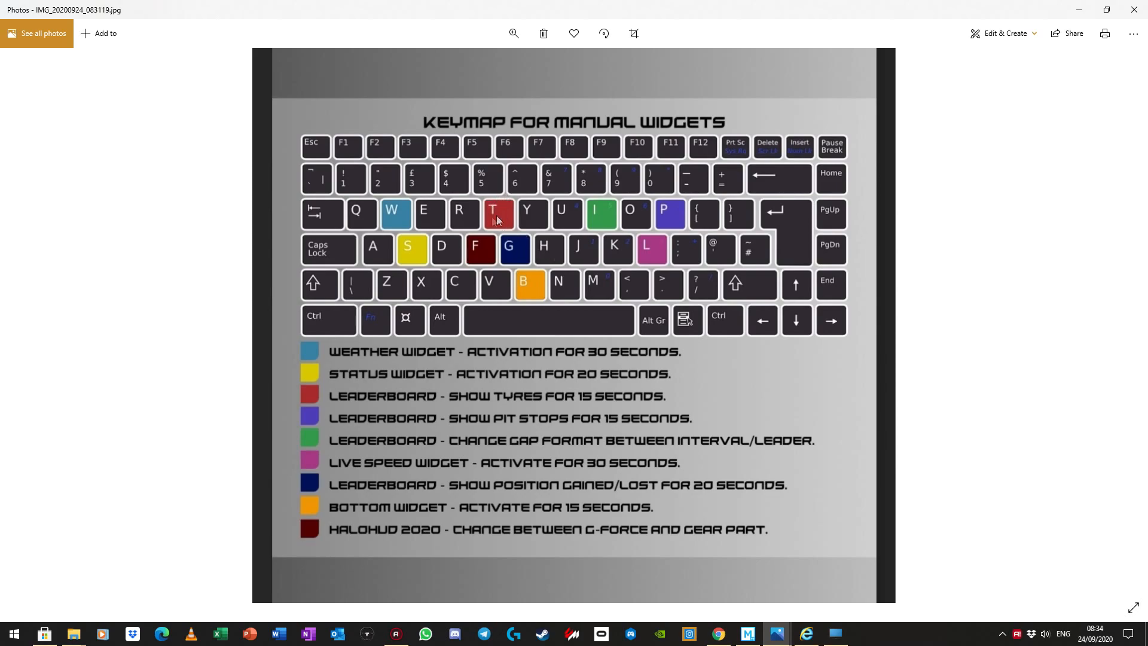